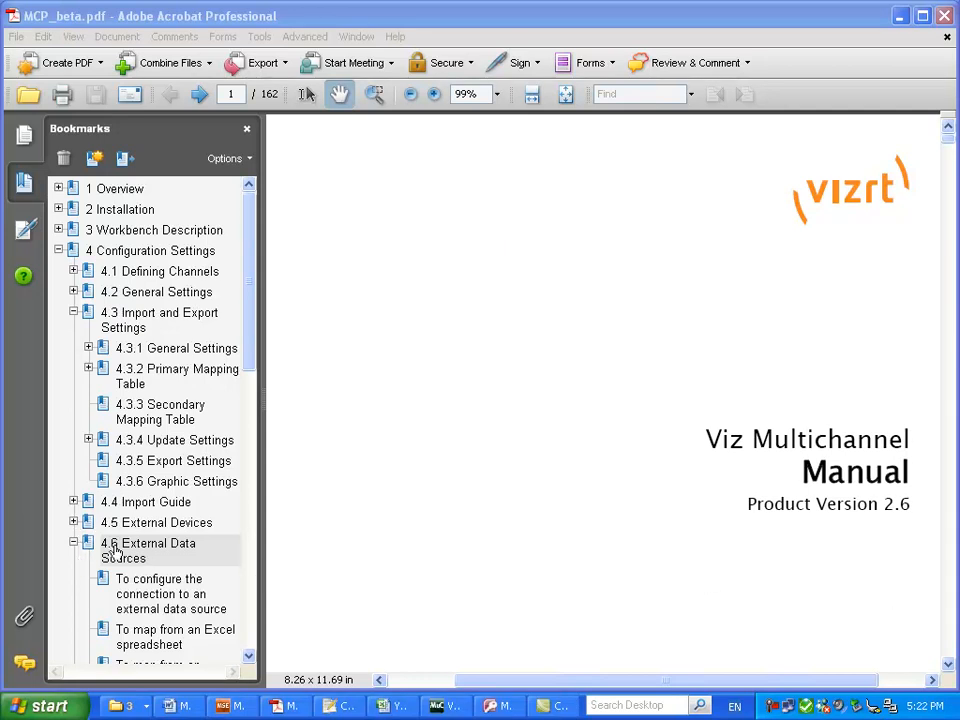
# Step: Navigate the manual to the 'Populating Template Content from a Database' procedure under External Data Sources
pyautogui.click(148, 550)
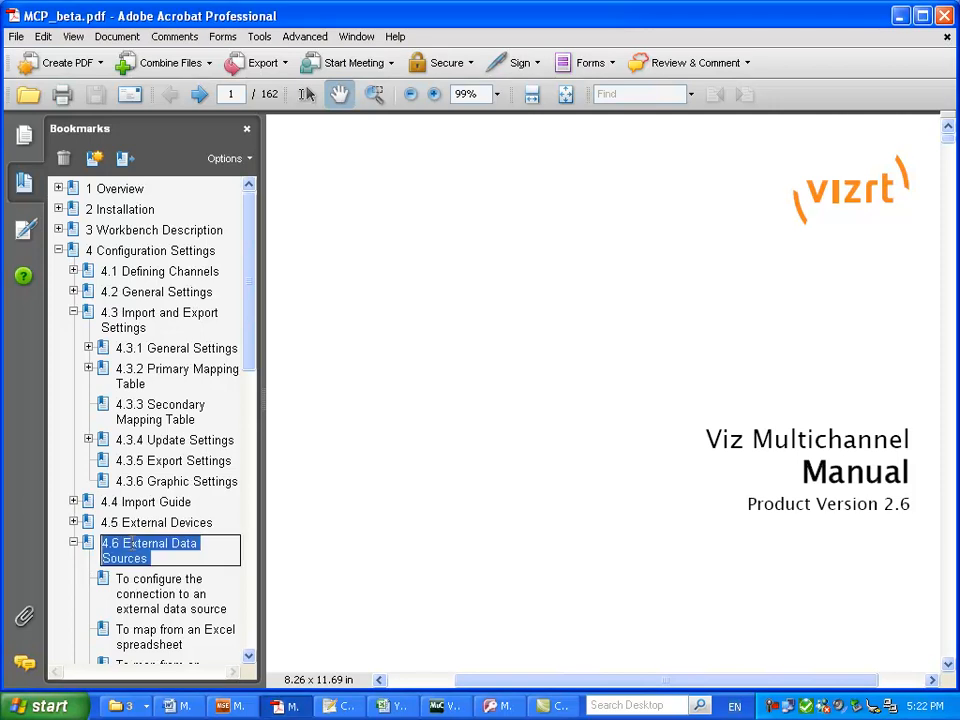
pyautogui.click(148, 550)
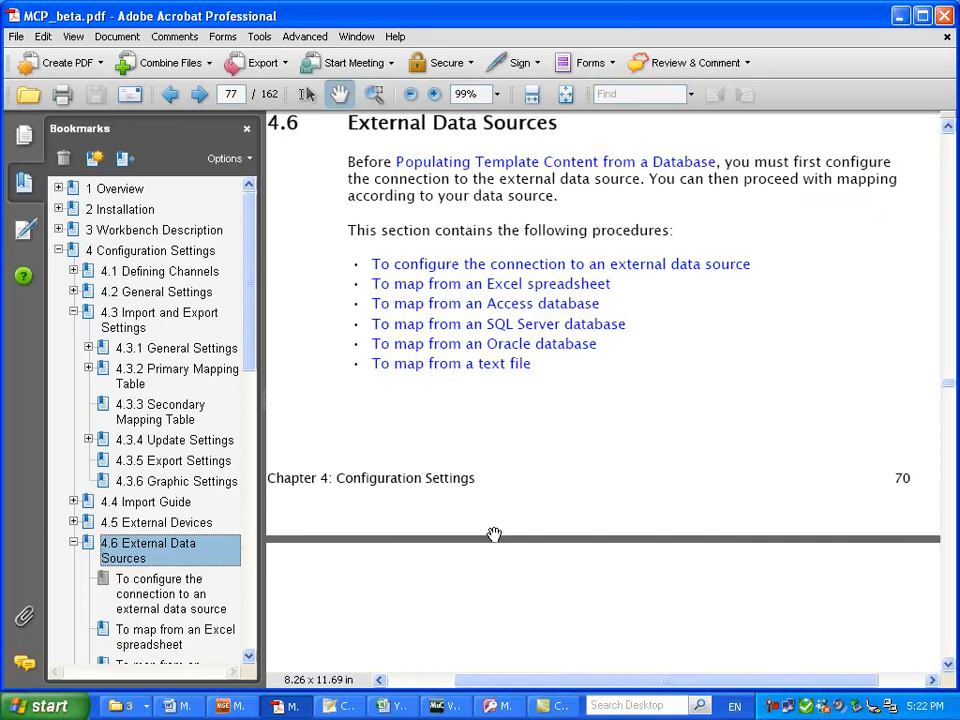
pyautogui.moveTo(476, 166)
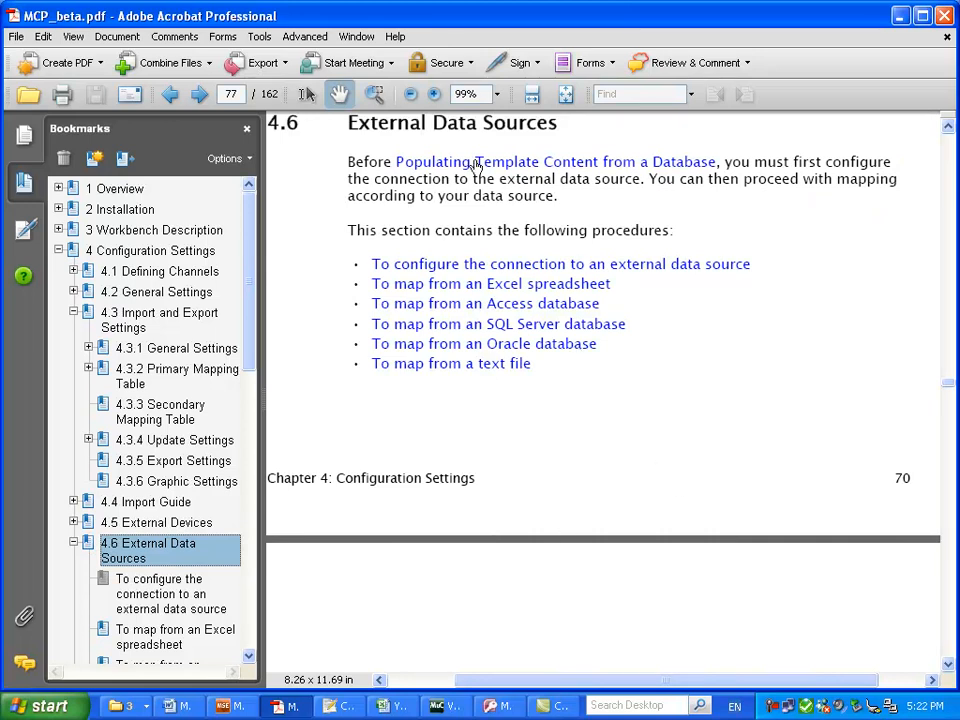
pyautogui.click(556, 160)
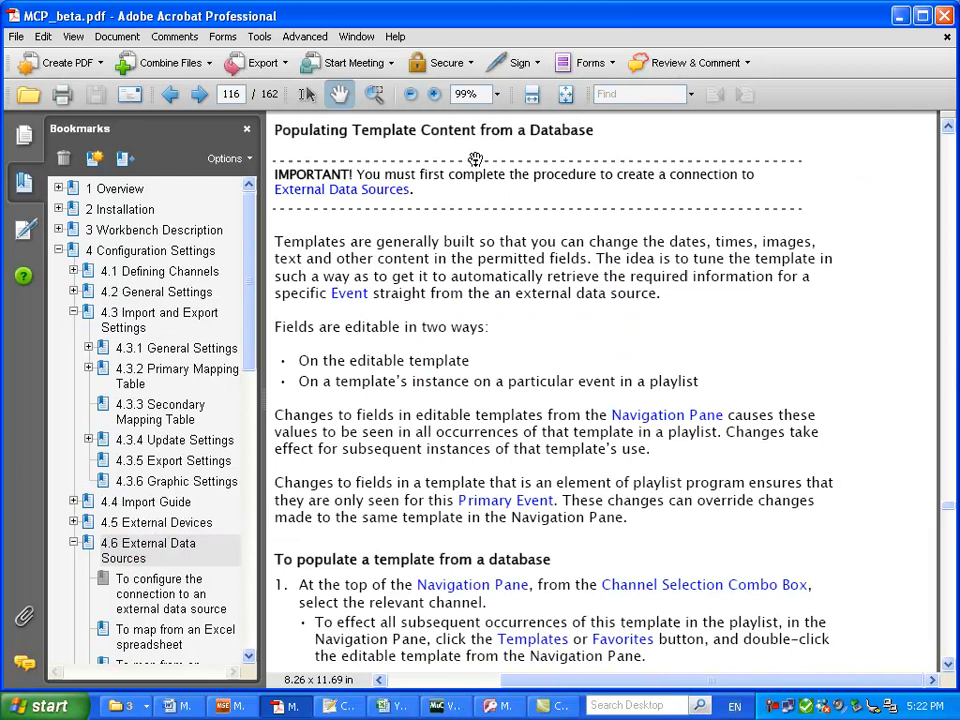
pyautogui.moveTo(466, 382)
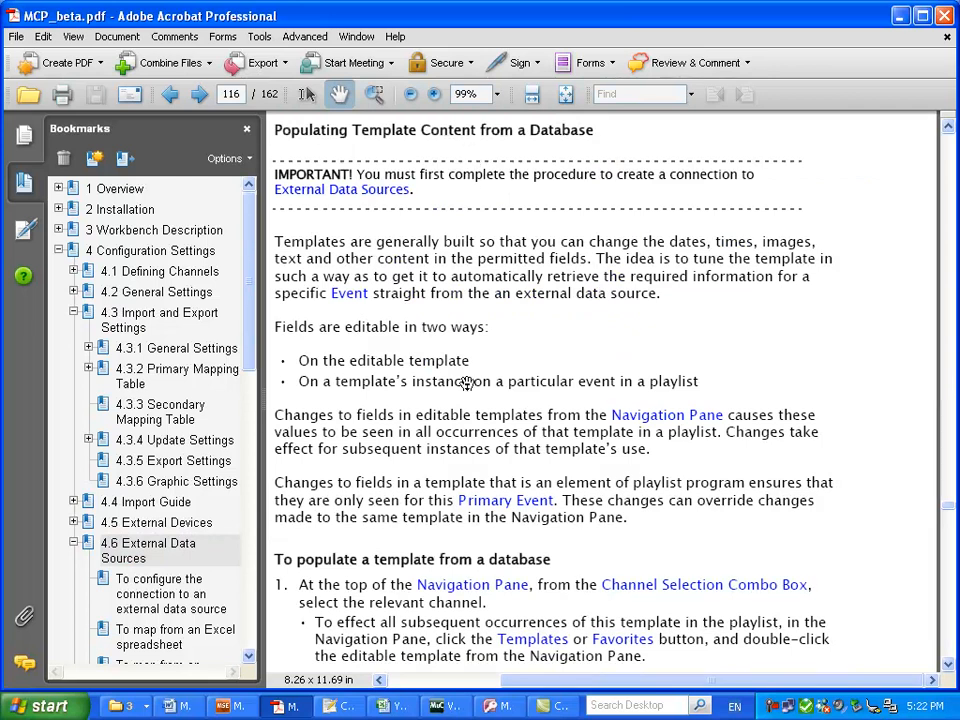
pyautogui.scroll(-3)
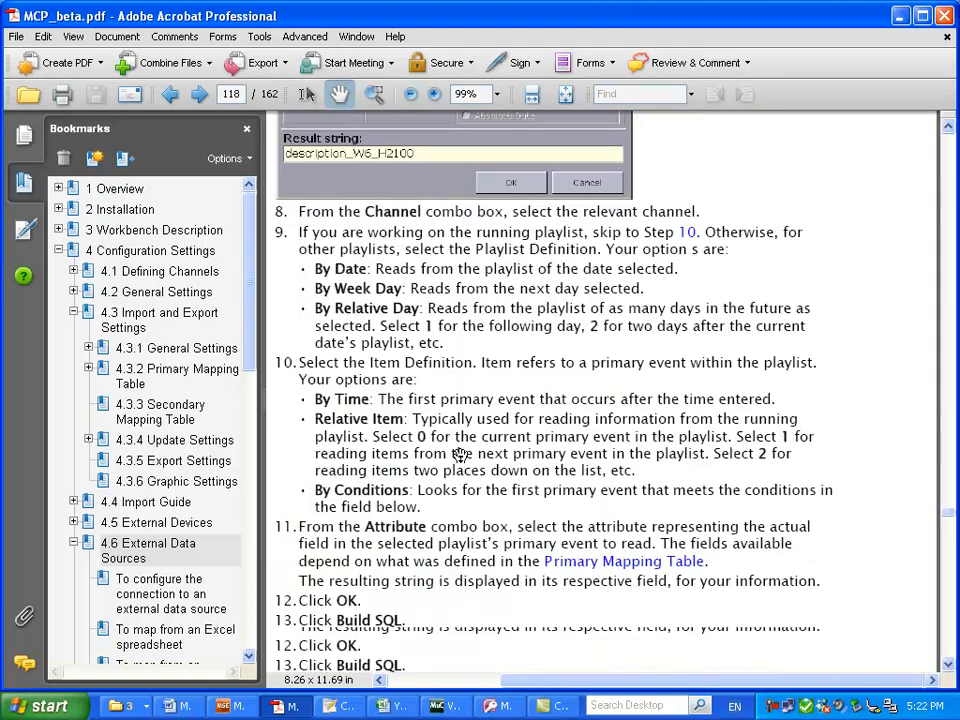
# Step: Switch to Viz Multichannel and bring the basiccrawl template into the Template Editor
pyautogui.click(200, 94)
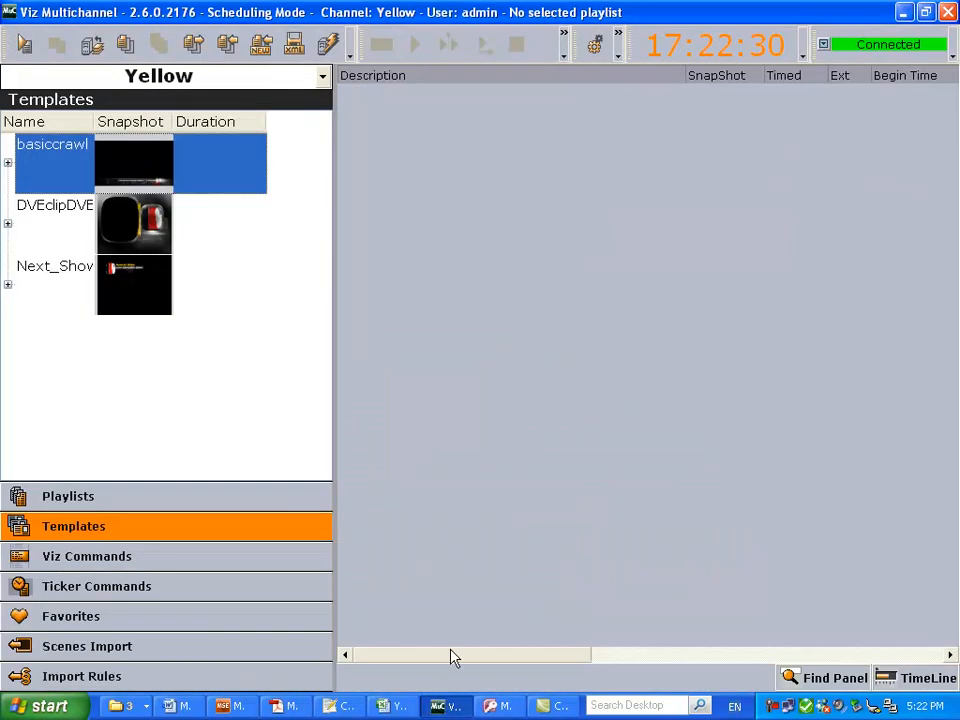
pyautogui.moveTo(612, 576)
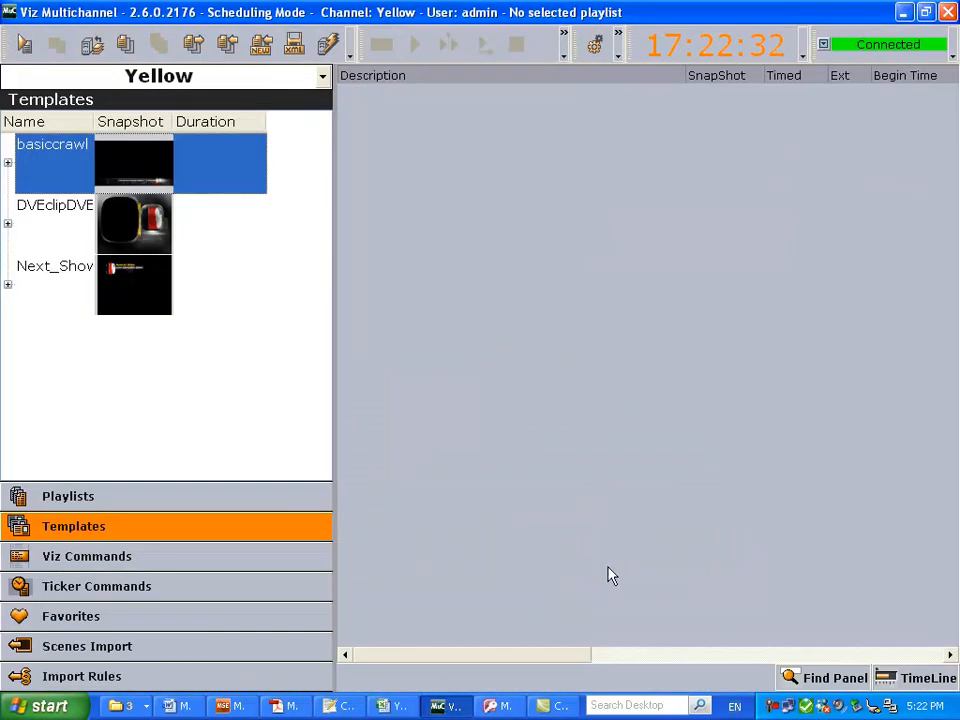
pyautogui.moveTo(464, 510)
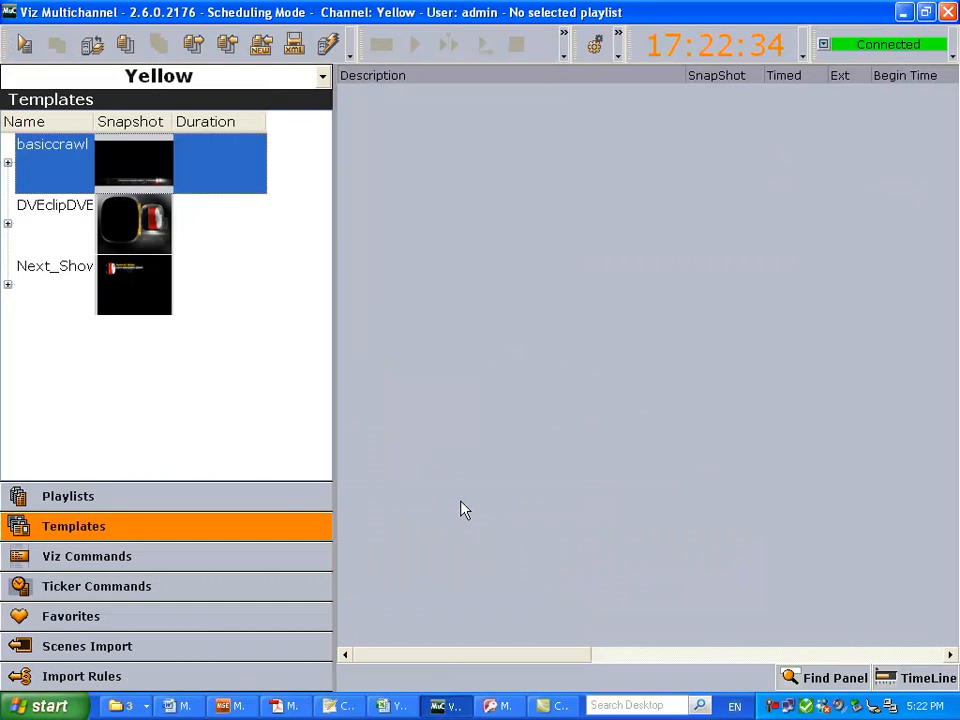
pyautogui.moveTo(56, 176)
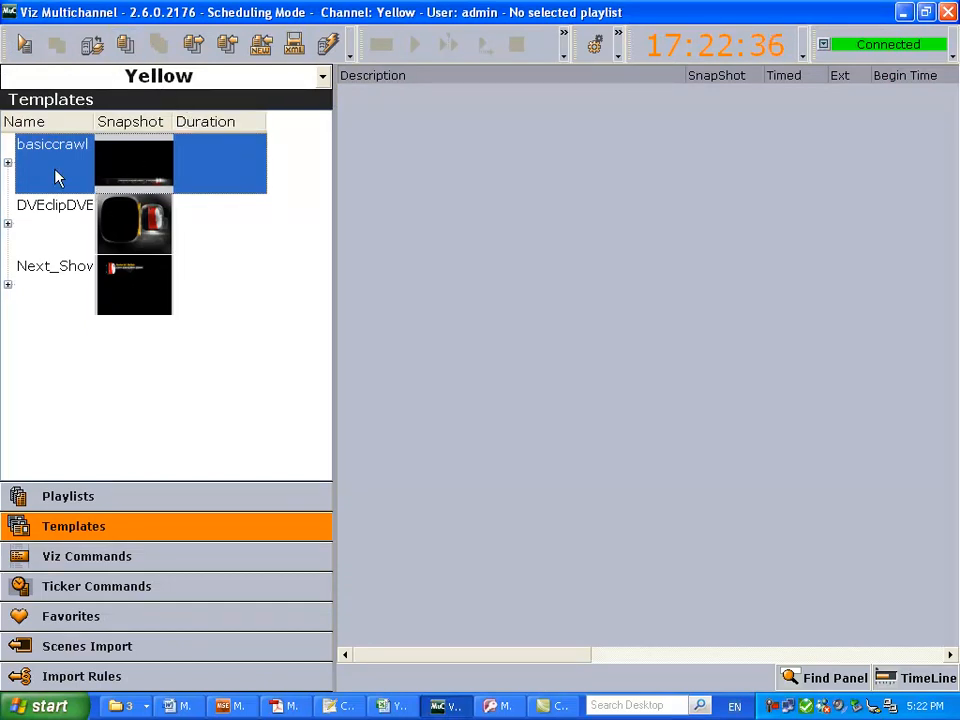
pyautogui.click(8, 162)
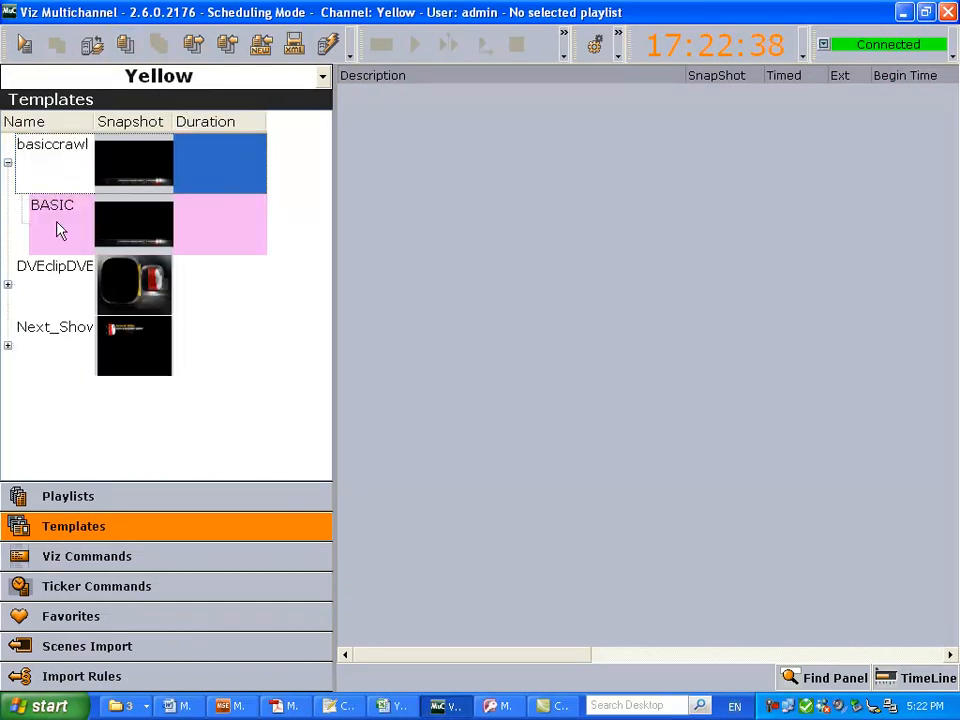
pyautogui.doubleClick(52, 164)
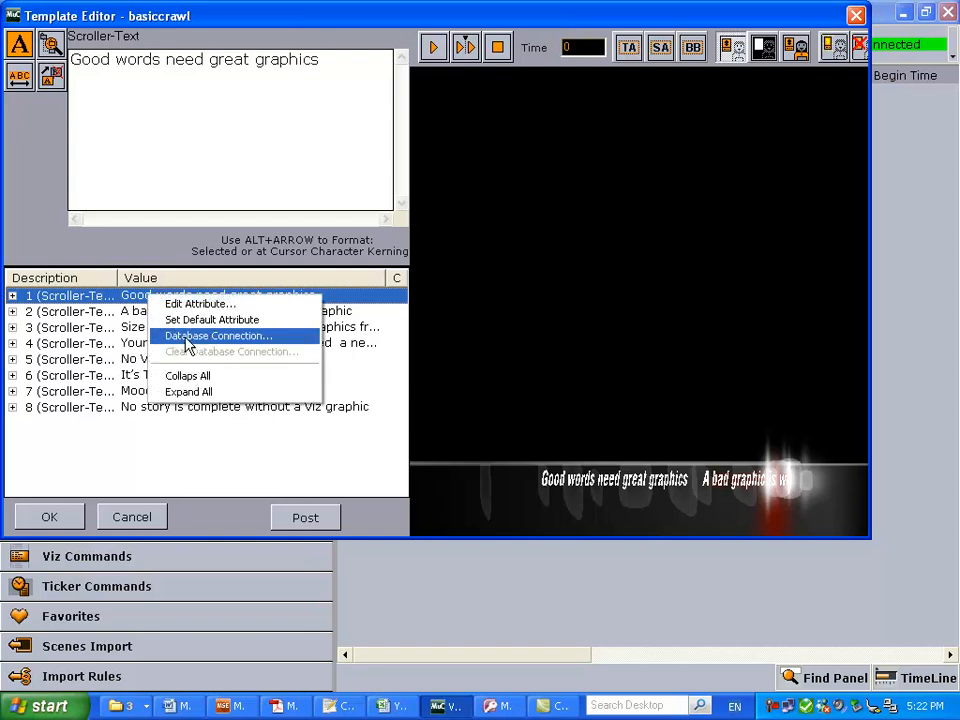
# Step: Connect the scroller field to the Access database, retrieving SINGER from the Music table
pyautogui.click(216, 336)
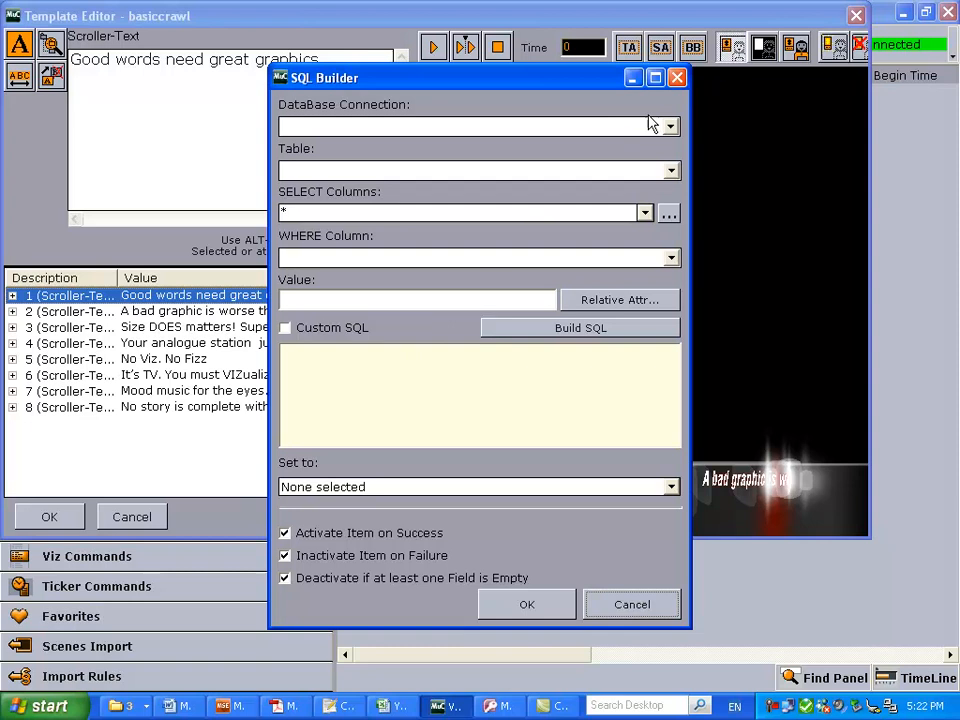
pyautogui.click(668, 124)
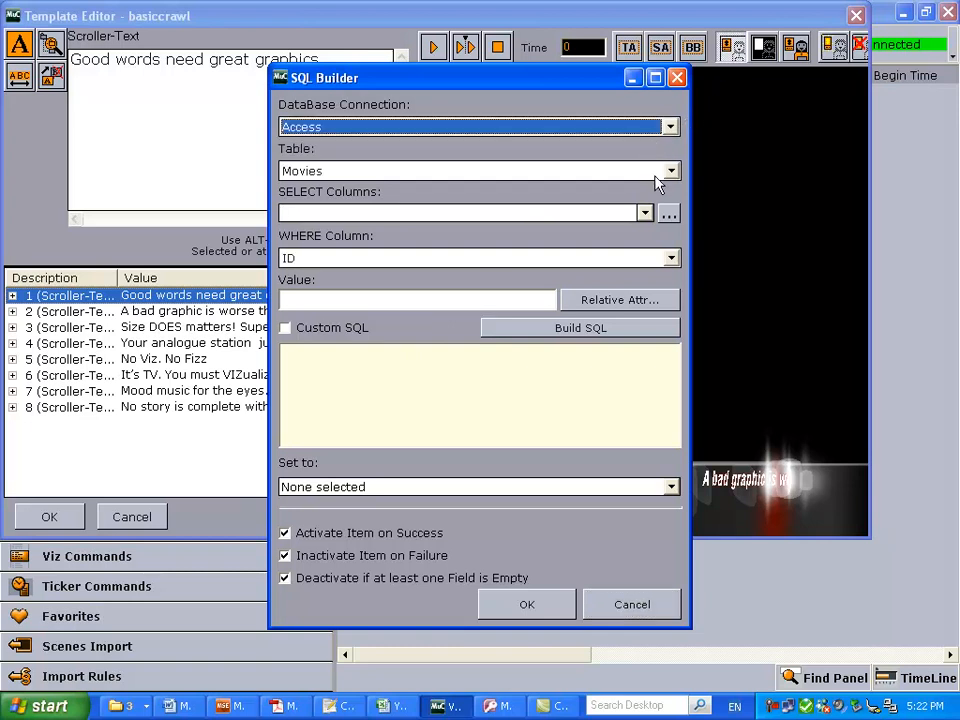
pyautogui.click(670, 170)
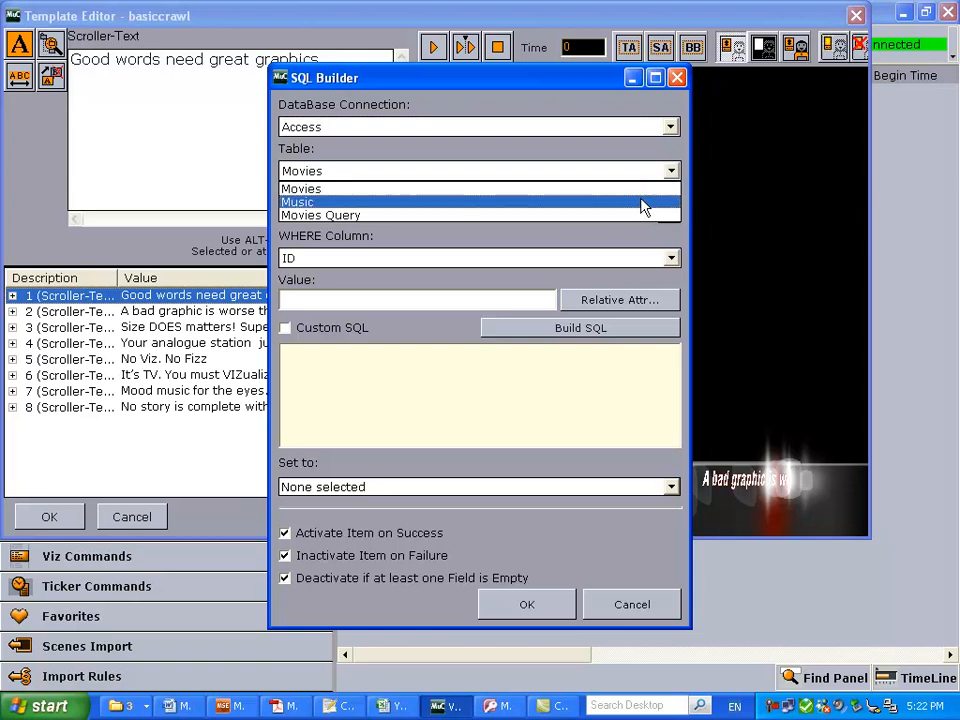
pyautogui.click(296, 200)
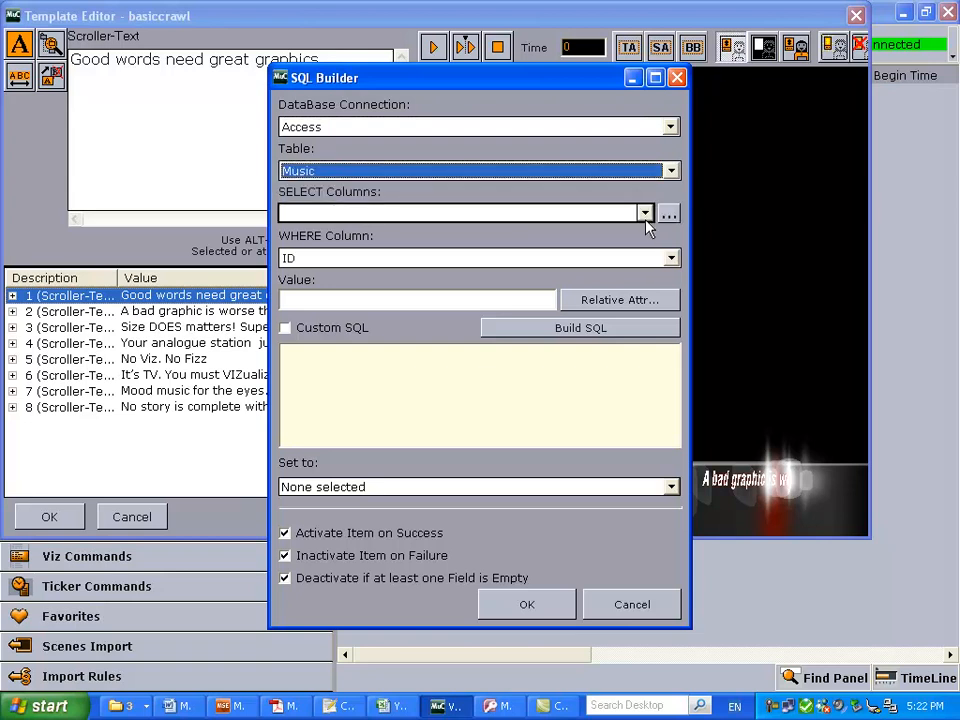
pyautogui.click(644, 212)
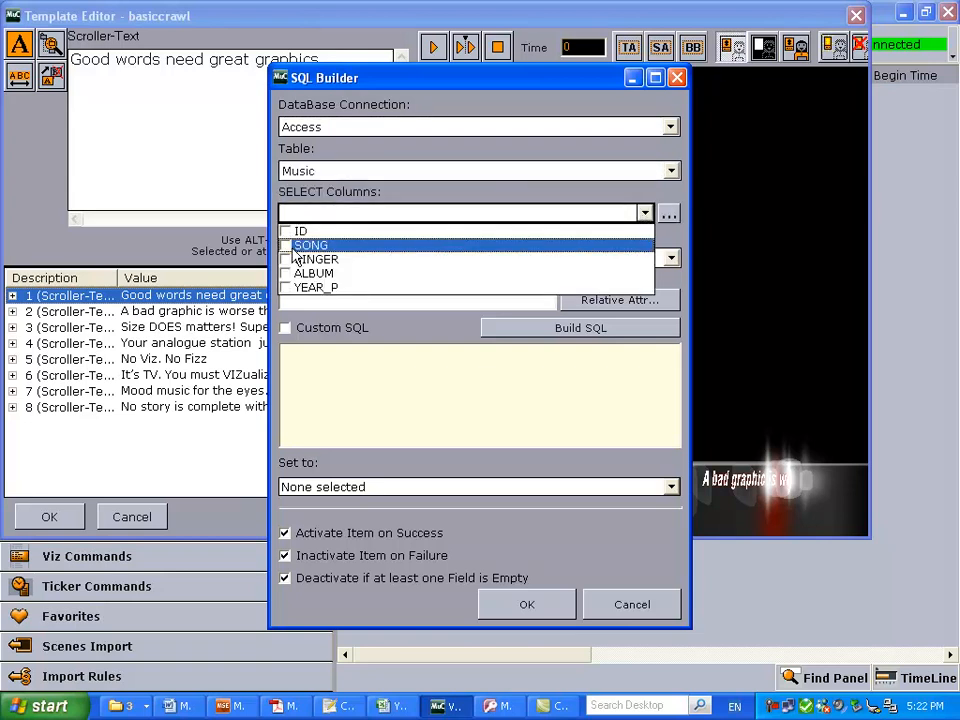
pyautogui.click(286, 260)
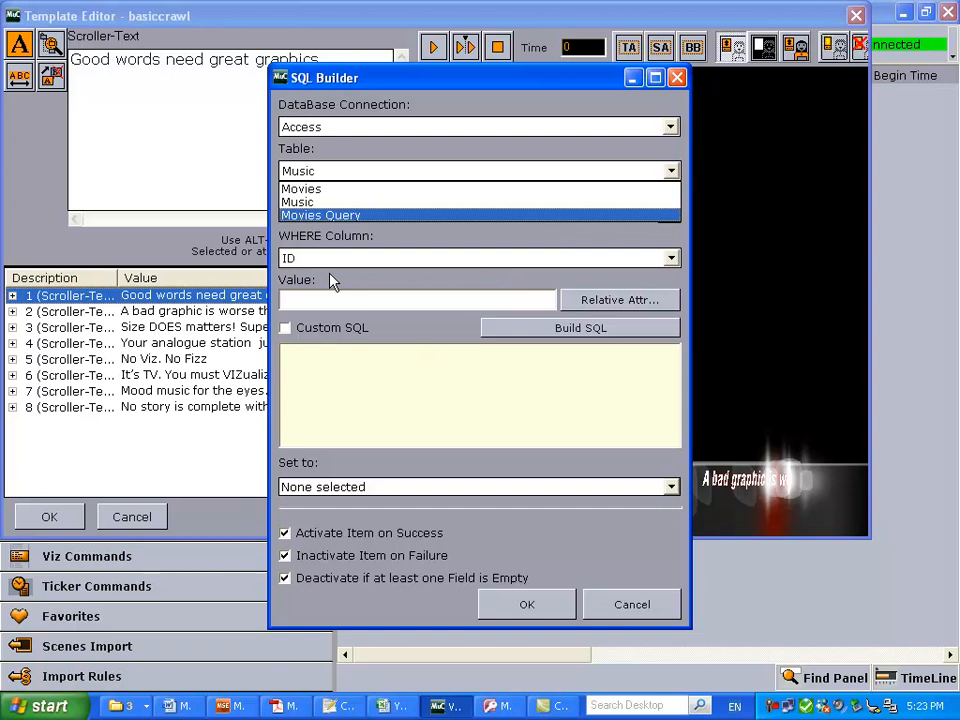
pyautogui.moveTo(456, 280)
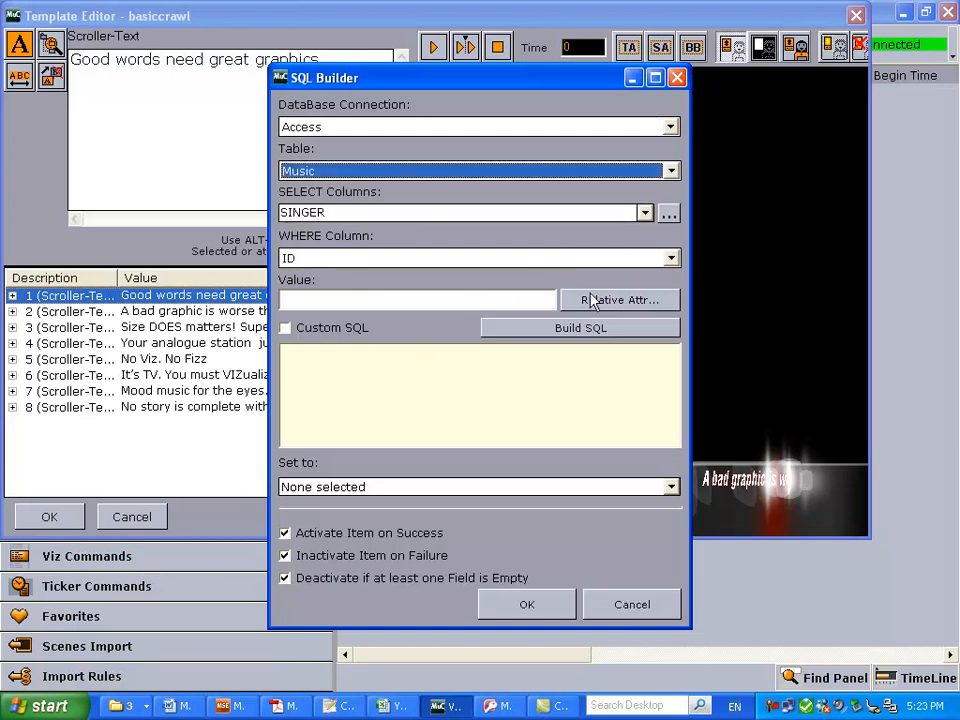
pyautogui.moveTo(604, 268)
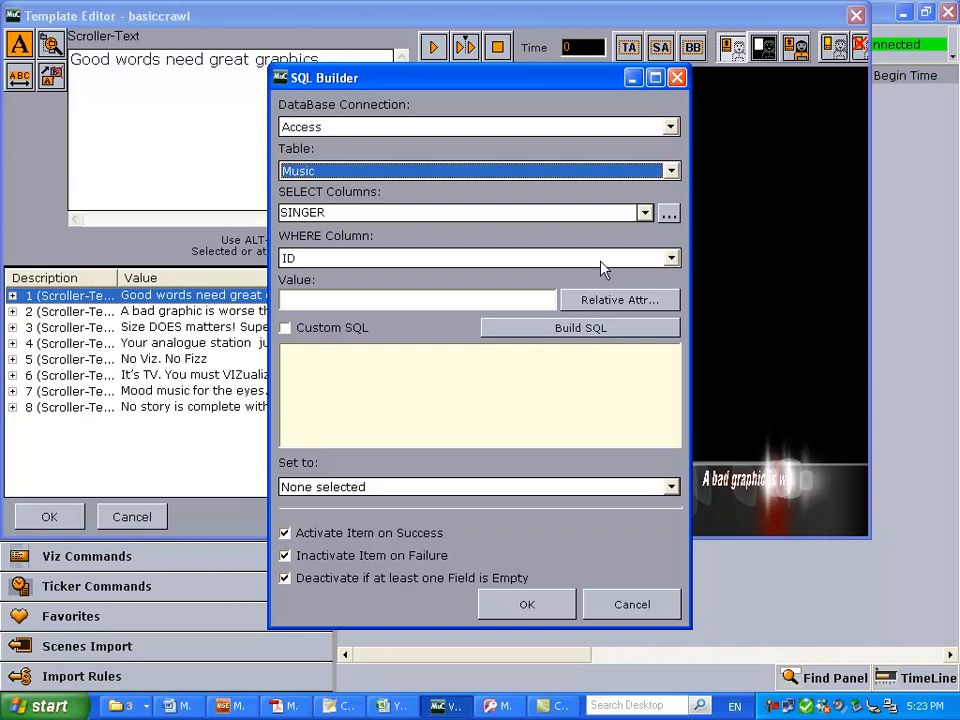
# Step: Set the WHERE column to ID (after trying SINGER) and begin a relative attribute for its value
pyautogui.click(670, 258)
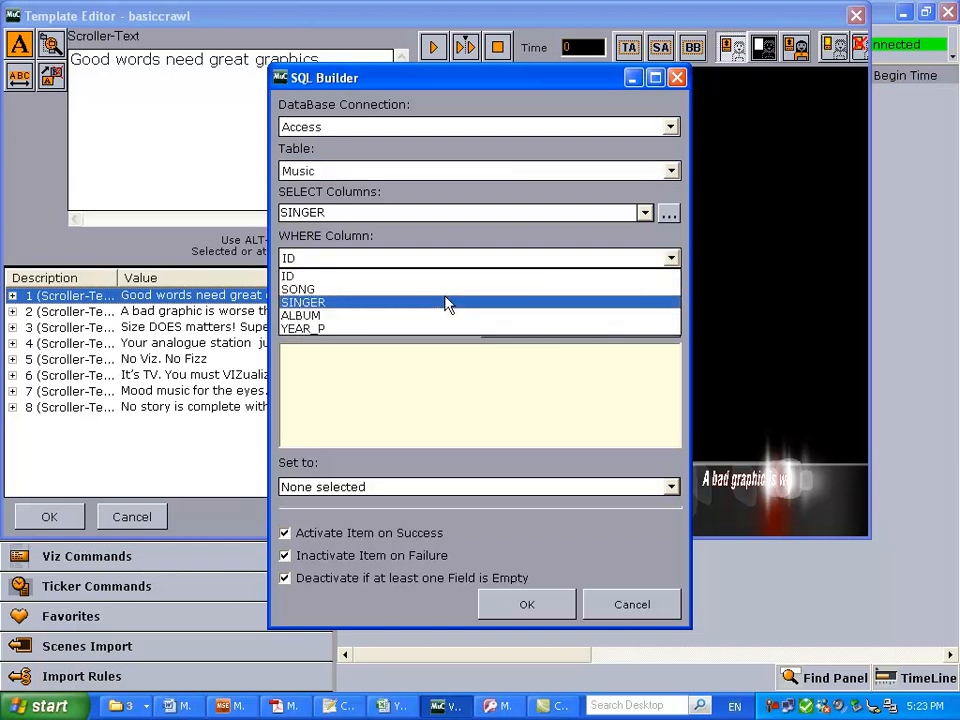
pyautogui.click(304, 302)
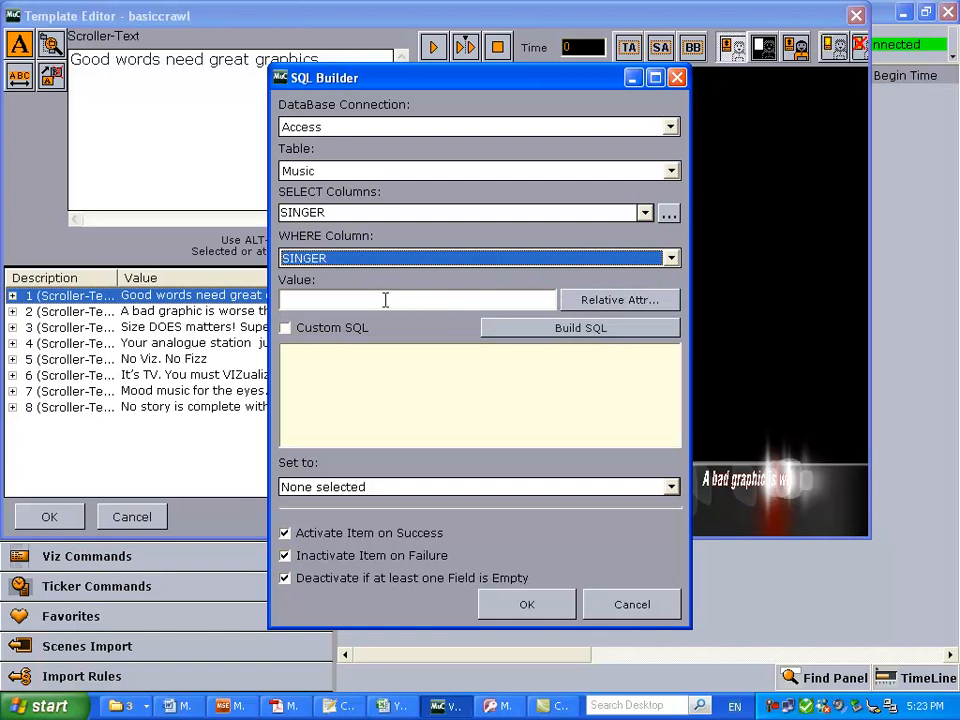
pyautogui.click(670, 258)
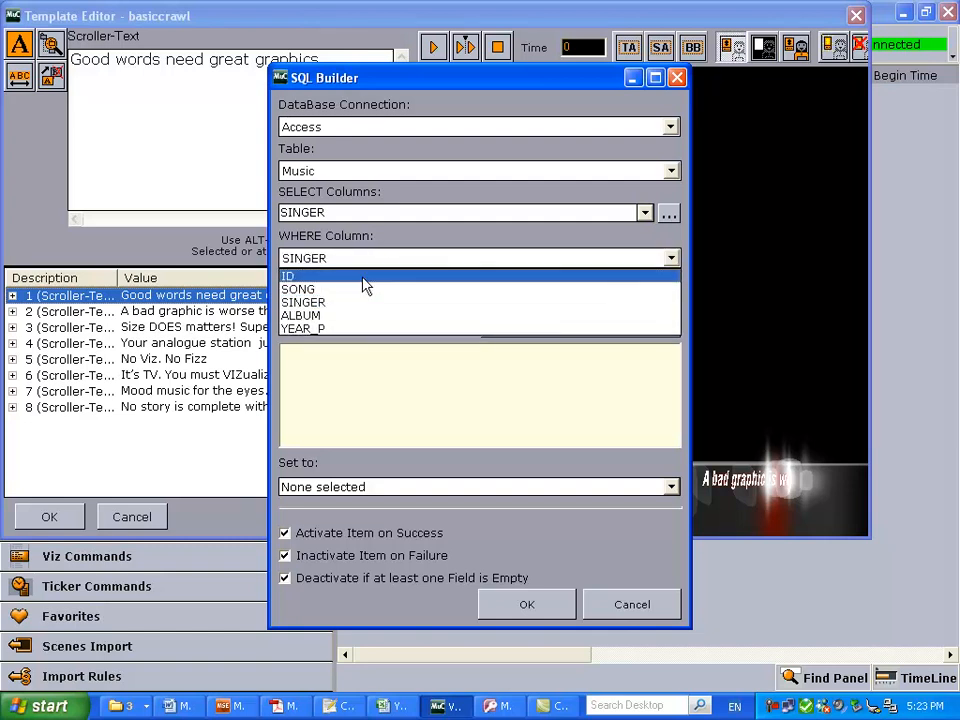
pyautogui.click(288, 276)
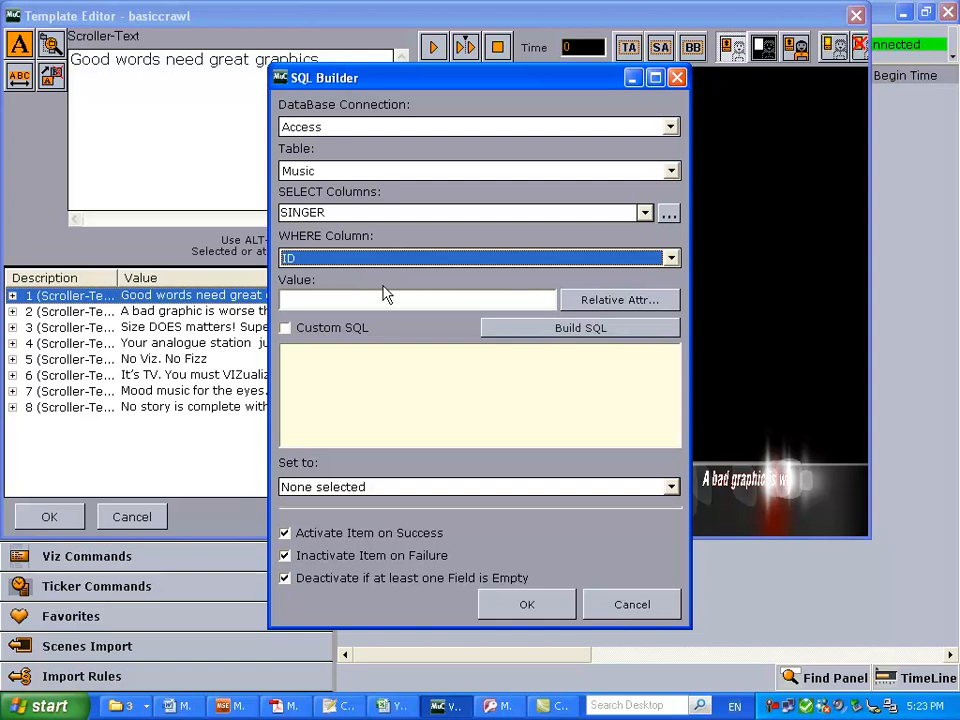
pyautogui.click(620, 300)
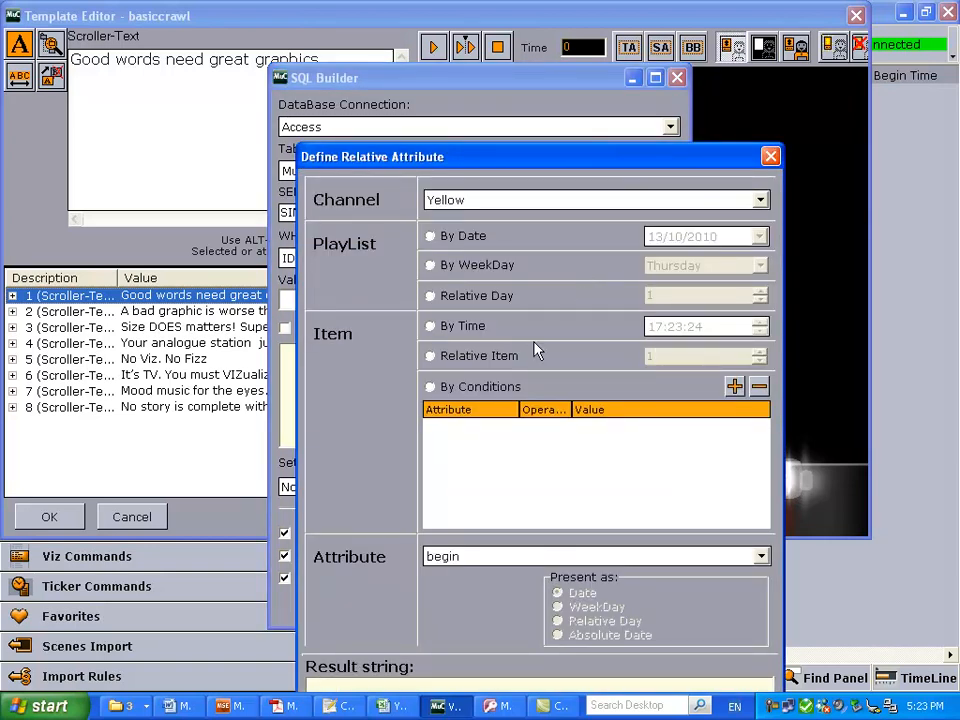
# Step: Define the relative attribute as event_id at item 0, checking YellowDB.xls, giving event_id_CYellow_0
pyautogui.click(432, 356)
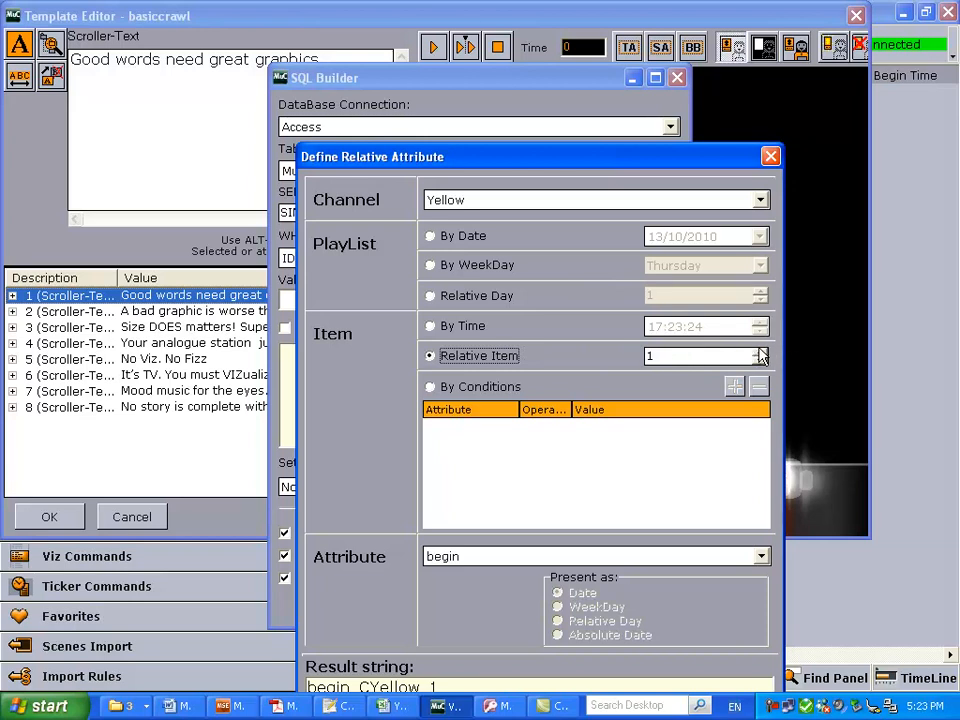
pyautogui.click(760, 360)
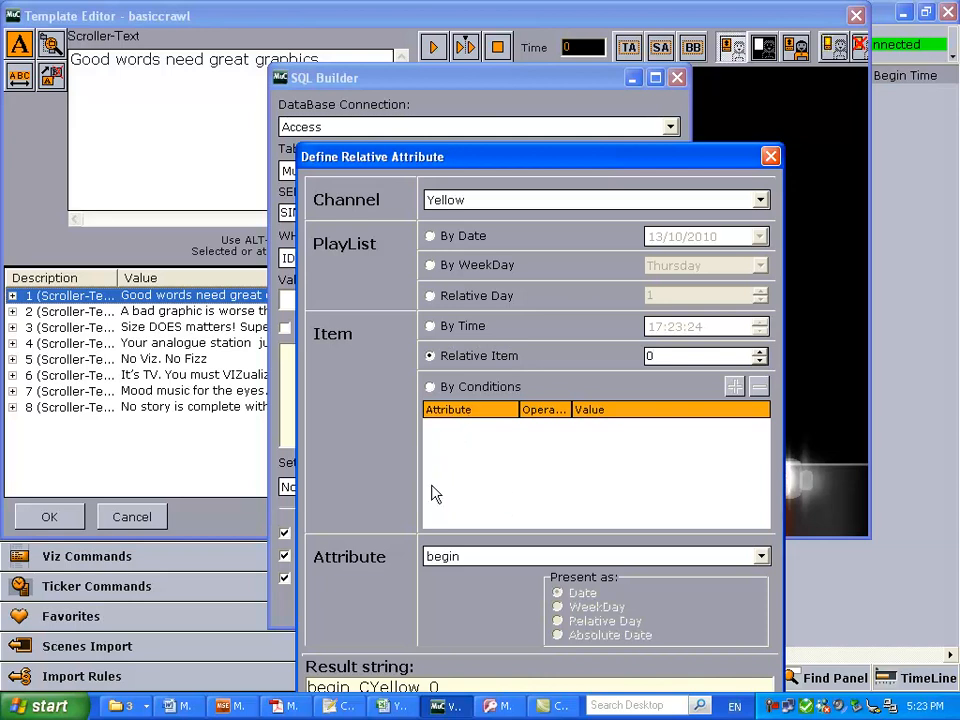
pyautogui.click(760, 556)
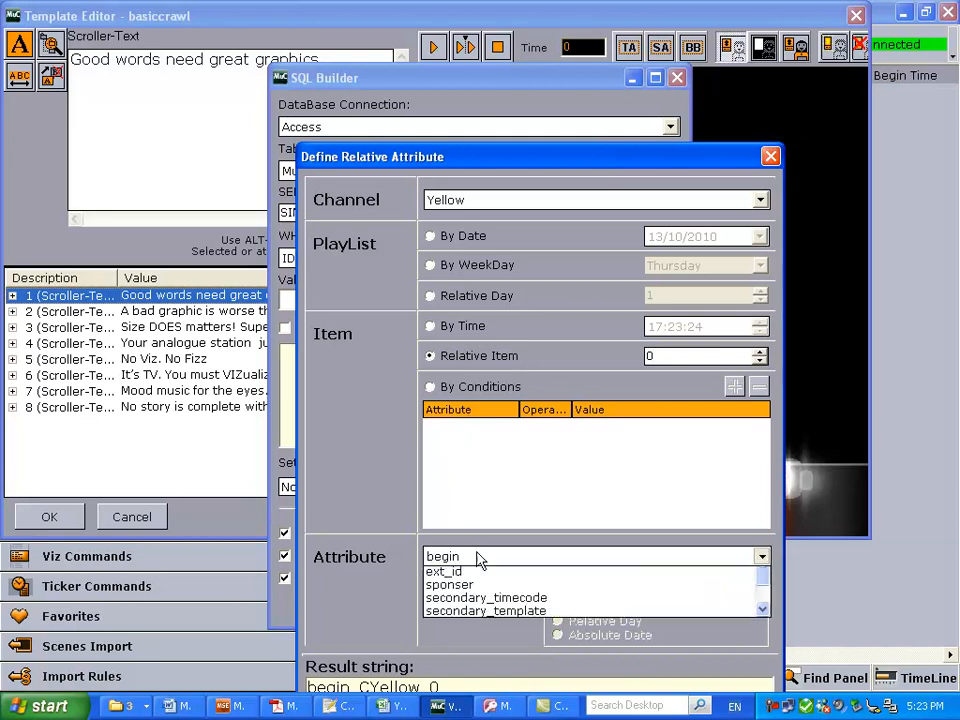
pyautogui.click(450, 572)
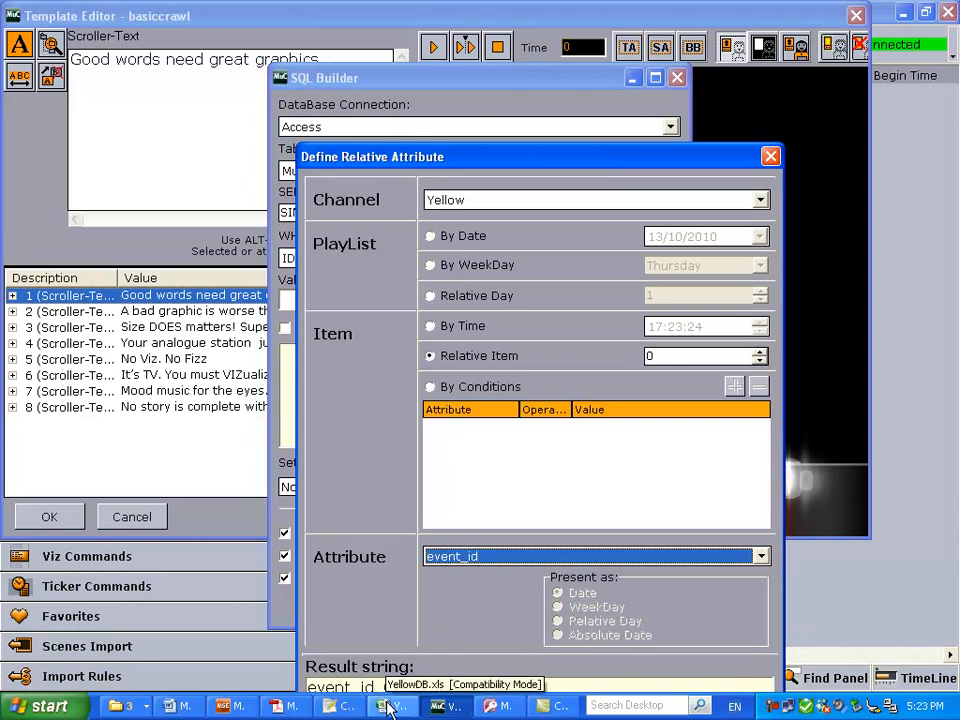
pyautogui.click(390, 706)
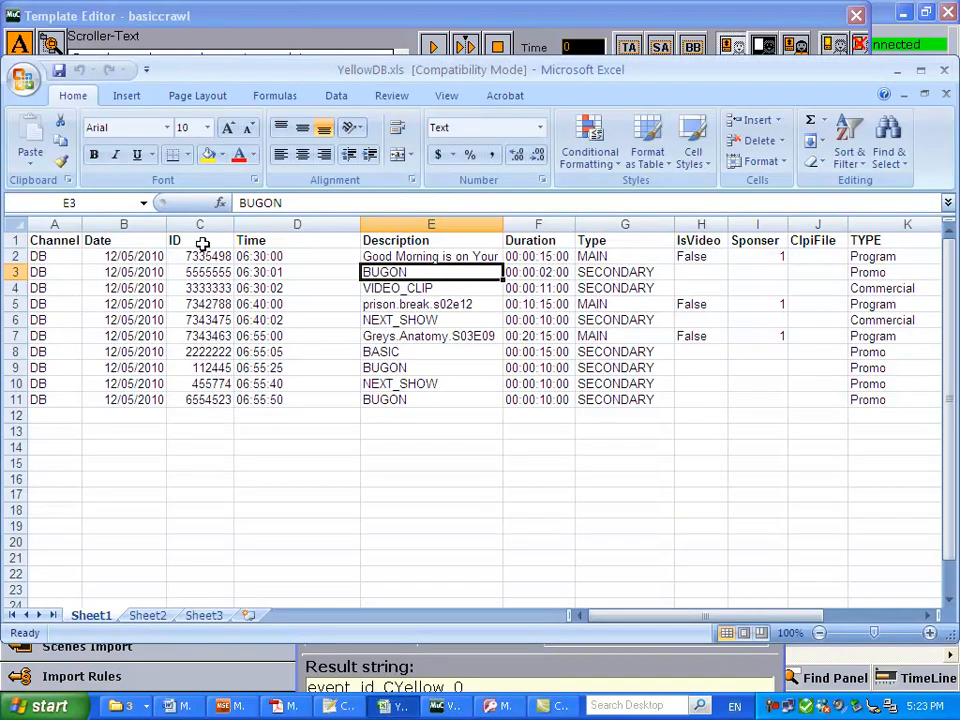
pyautogui.click(200, 240)
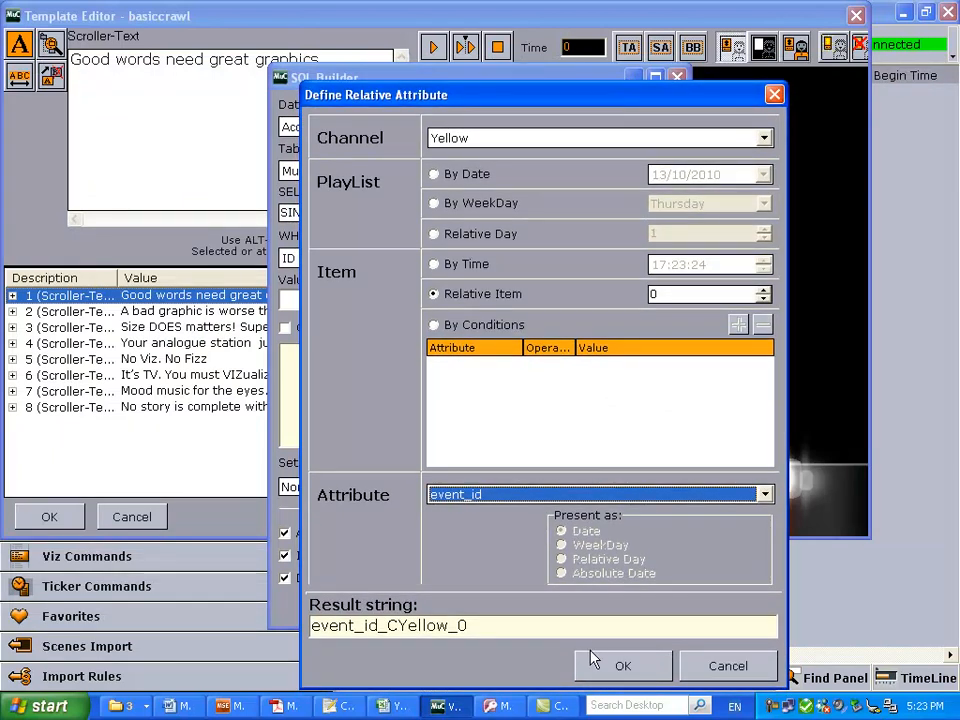
pyautogui.click(622, 664)
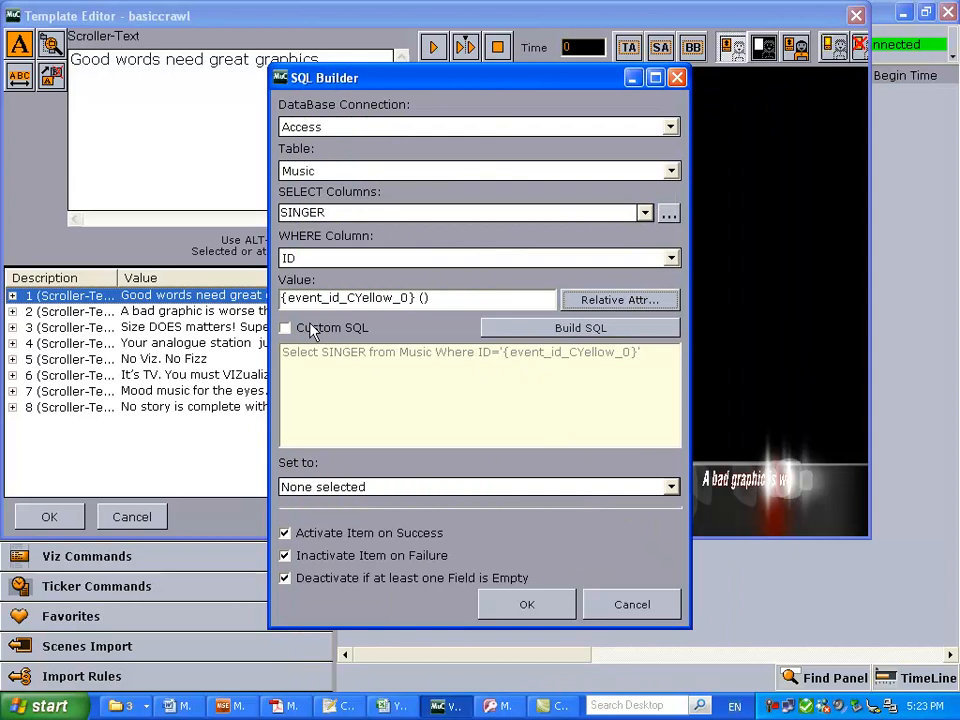
# Step: Enable Custom SQL, assign the query result to field 1 and confirm the SQL Builder
pyautogui.click(284, 328)
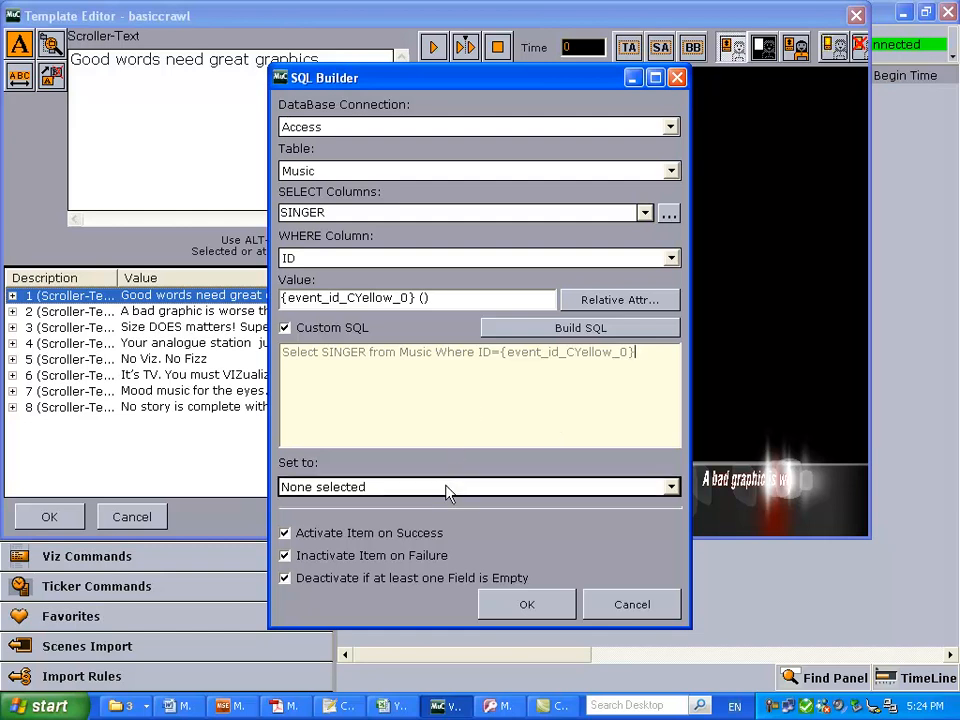
pyautogui.click(670, 486)
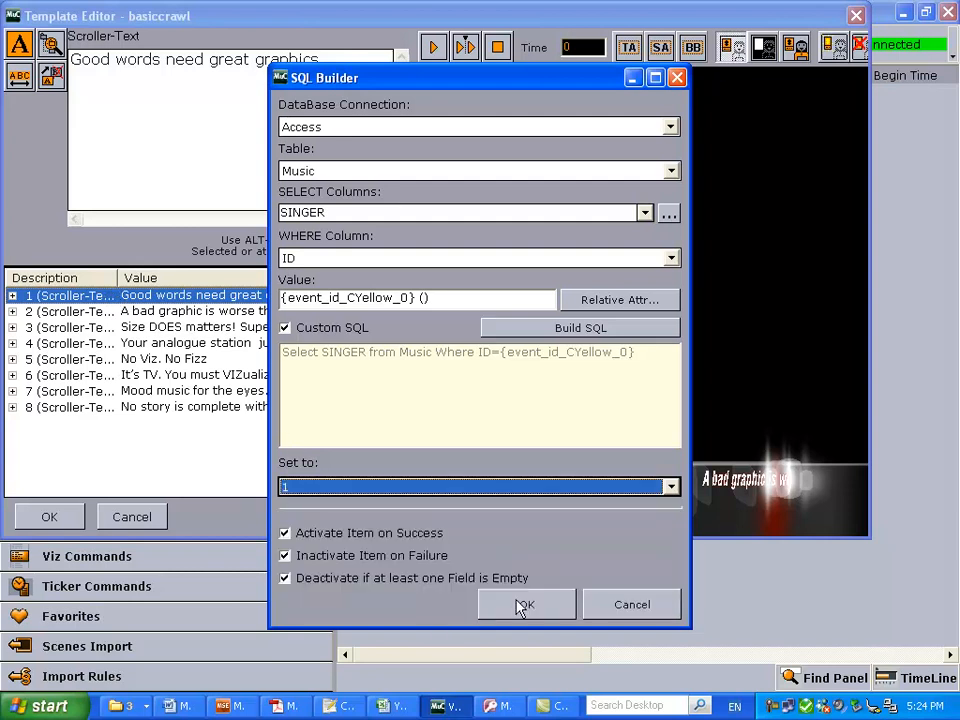
pyautogui.click(526, 604)
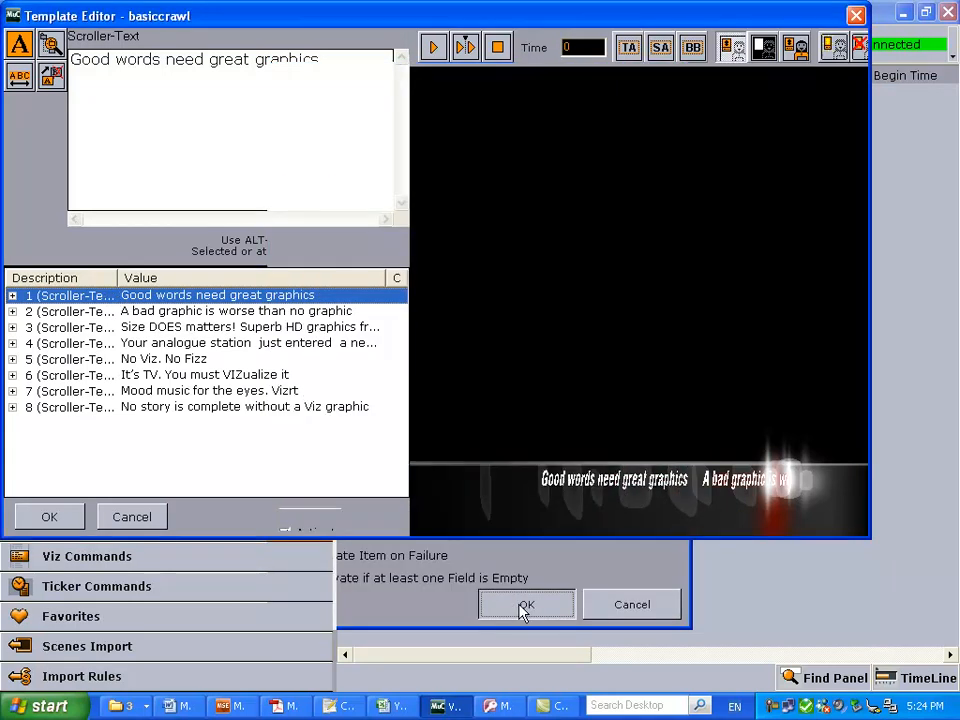
# Step: Close the Template Editor, check the BUGON row in YellowDB.xls, and return to the New Template Name prompt
pyautogui.click(526, 604)
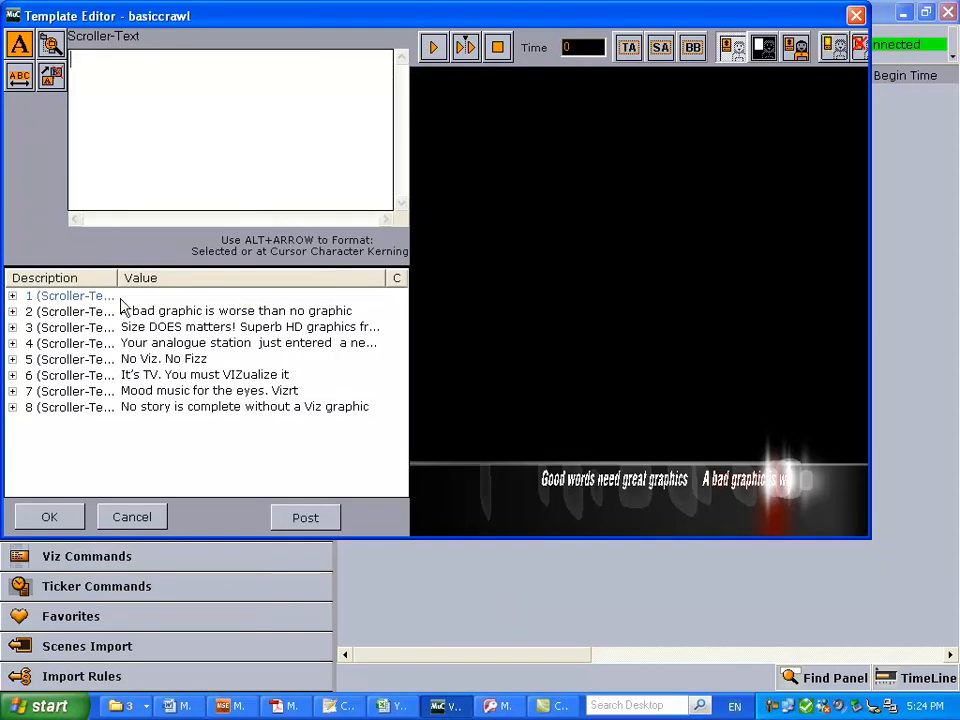
pyautogui.click(70, 312)
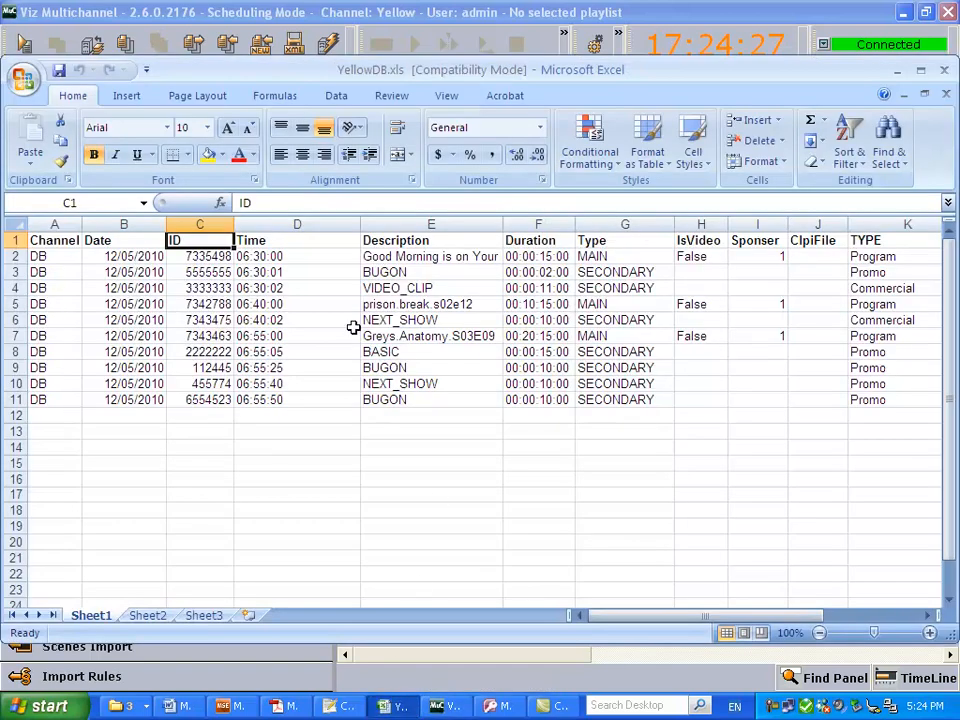
pyautogui.click(624, 256)
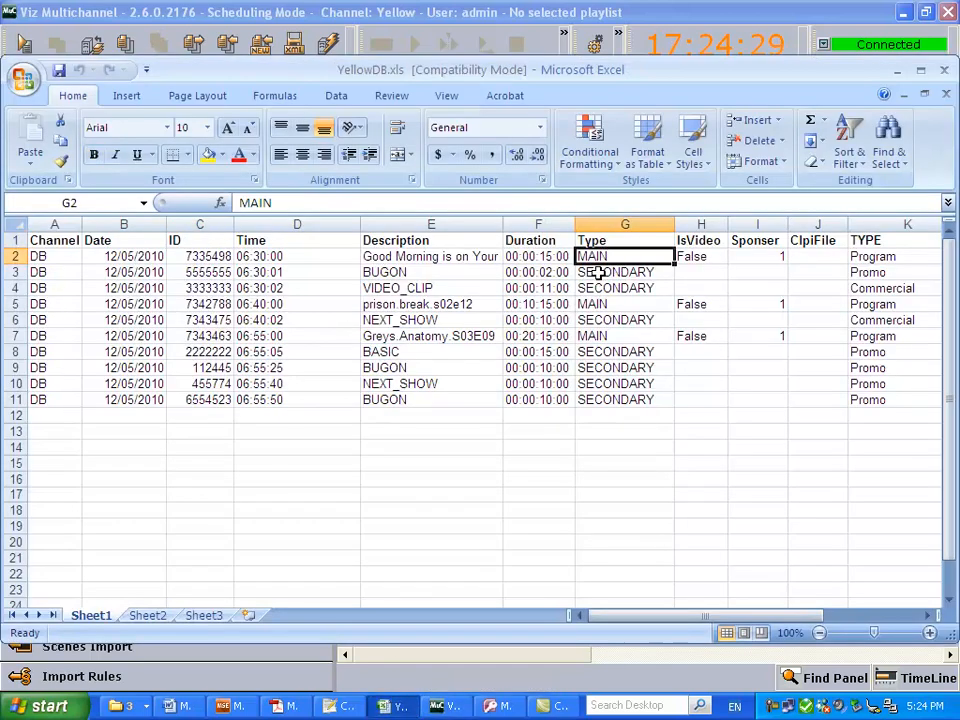
pyautogui.click(430, 272)
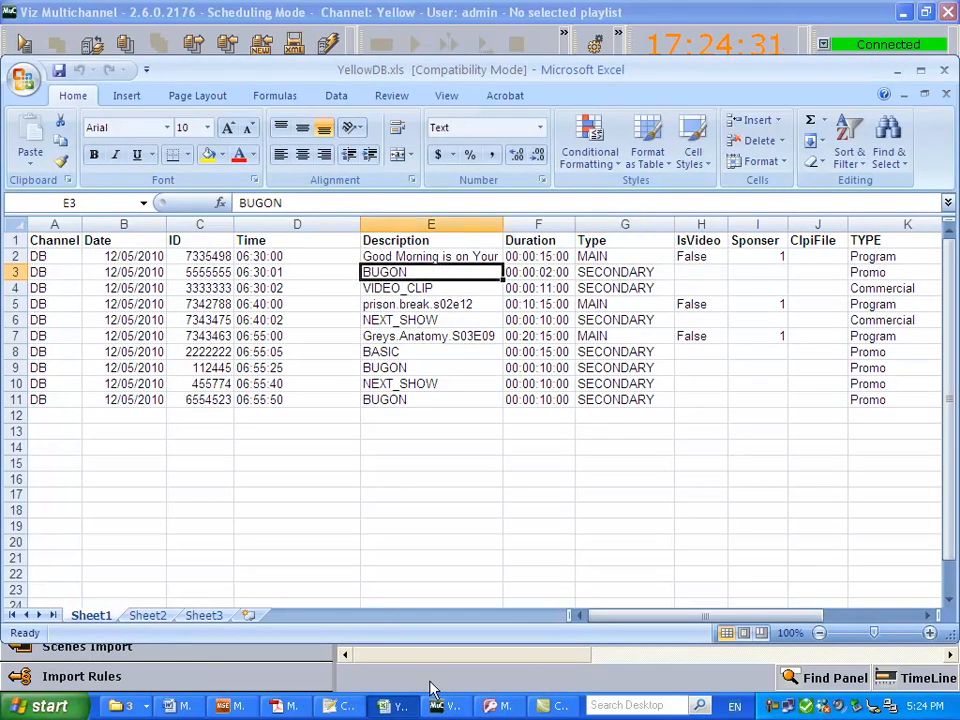
pyautogui.click(444, 704)
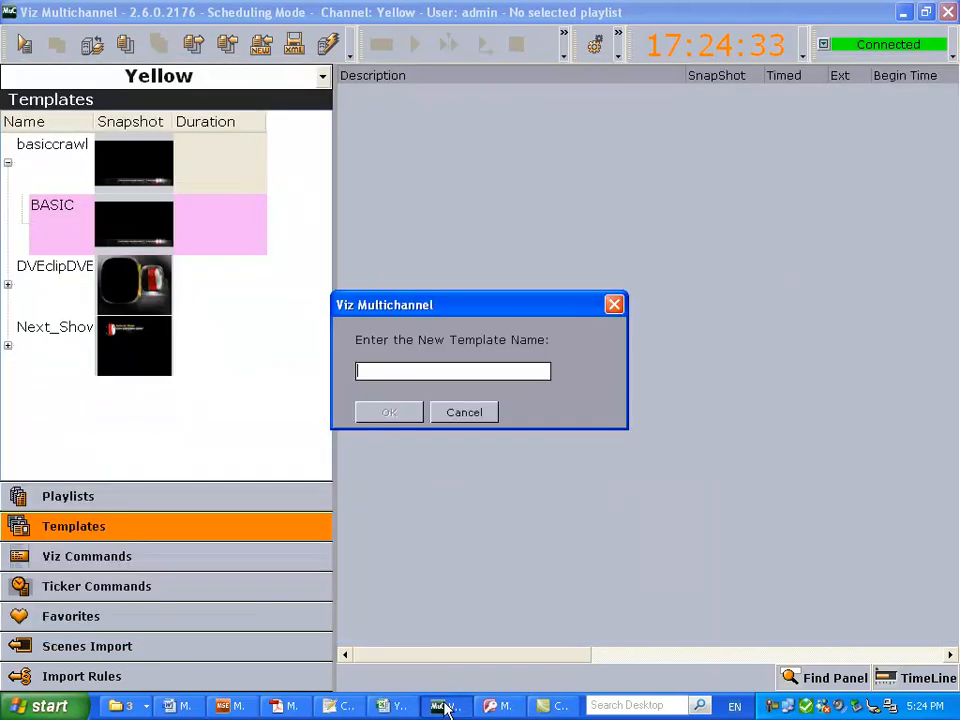
pyautogui.moveTo(444, 616)
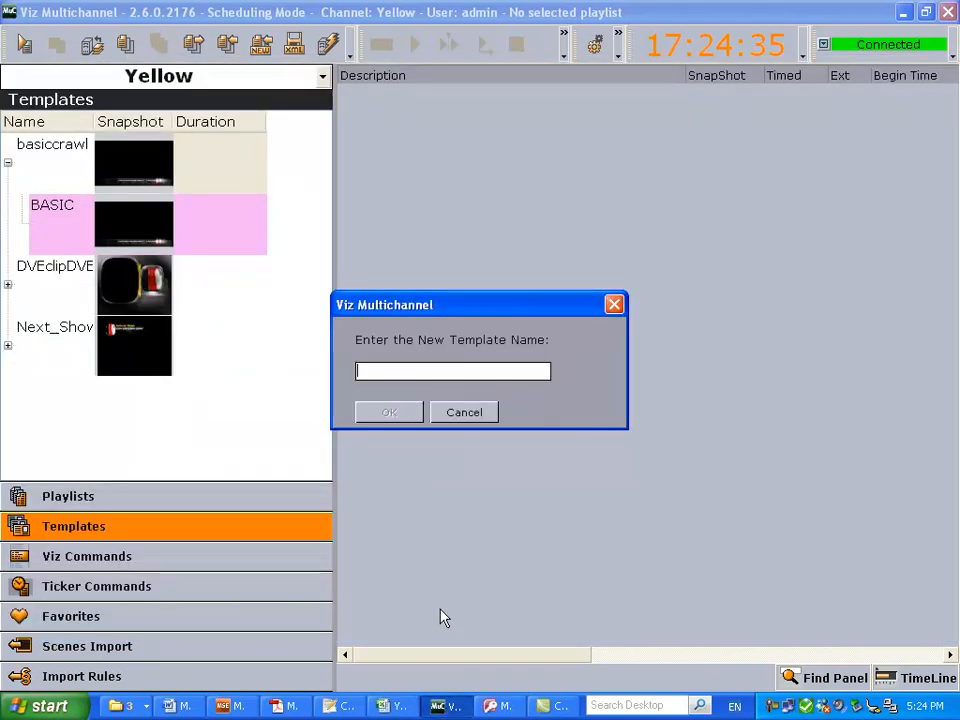
# Step: Name the new template BUGON so it appears under basiccrawl alongside BASIC
pyautogui.write('BUG')
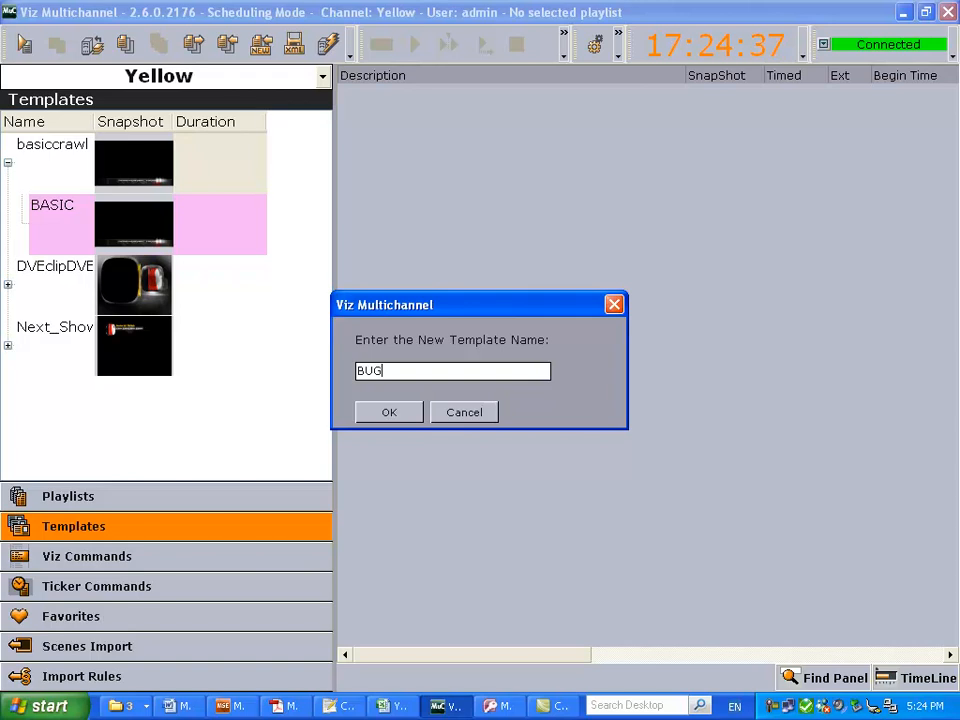
pyautogui.write('ON')
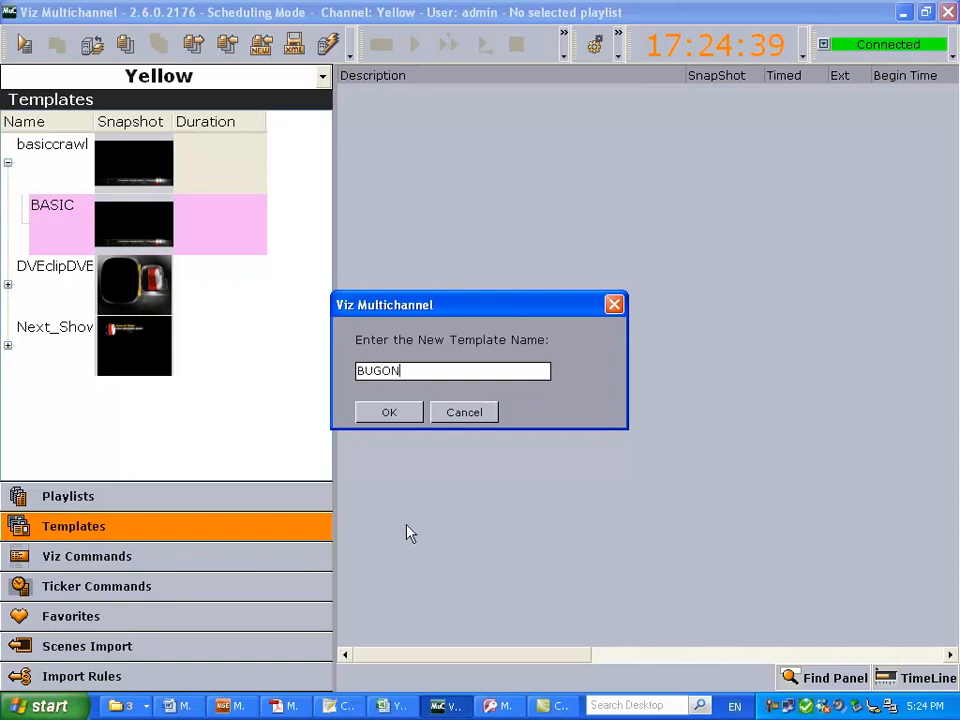
pyautogui.click(388, 412)
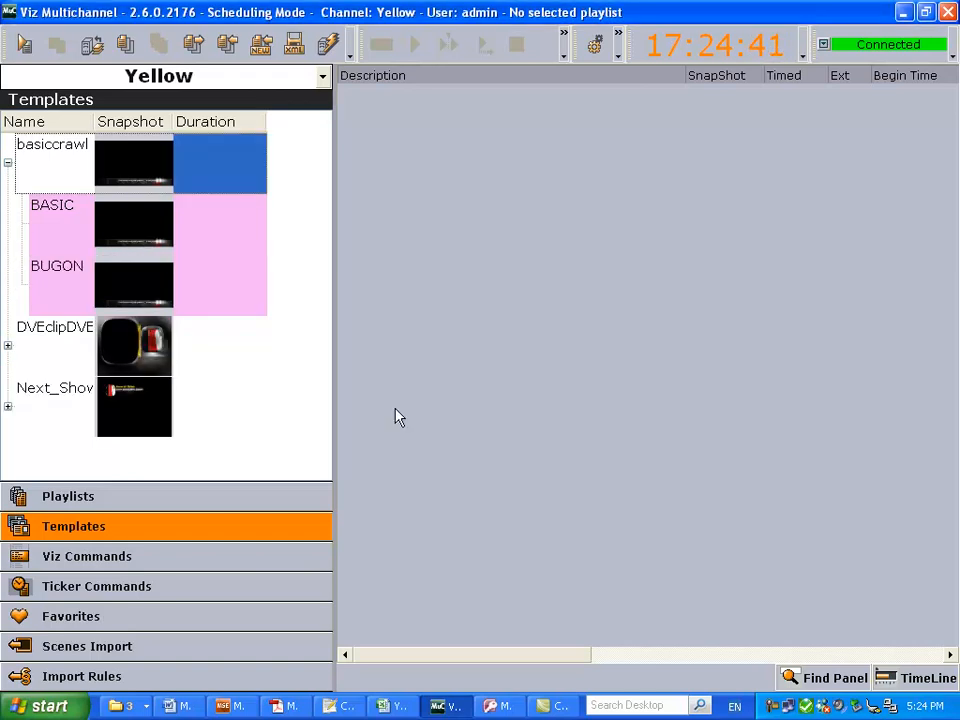
pyautogui.moveTo(260, 114)
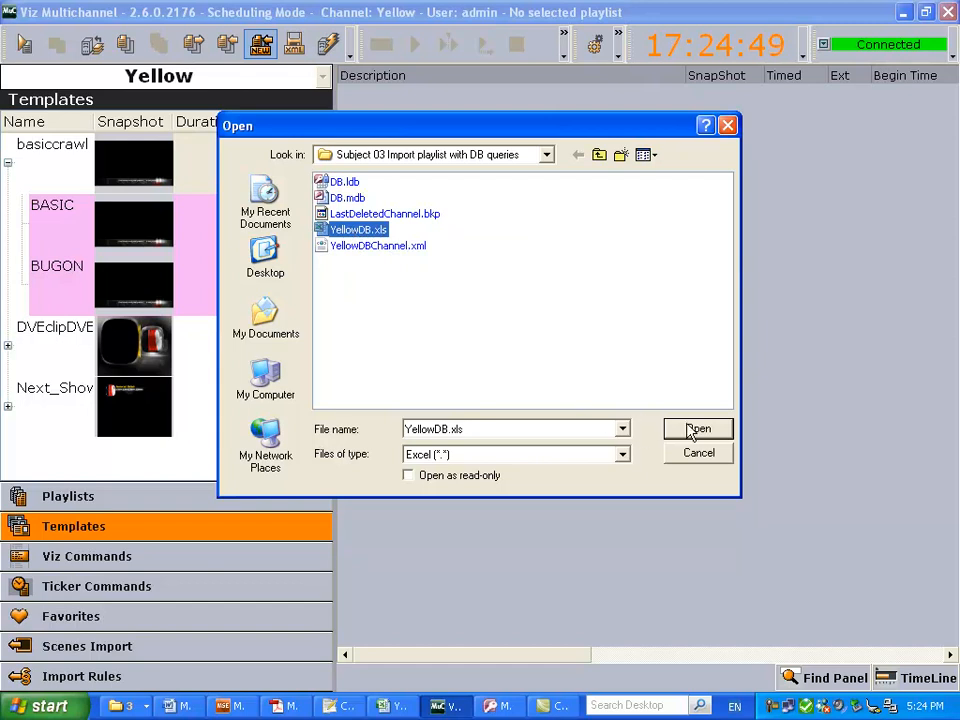
# Step: Import YellowDB.xls so the 5/12/2010 playlist lists its three events, including Nirvana
pyautogui.click(698, 428)
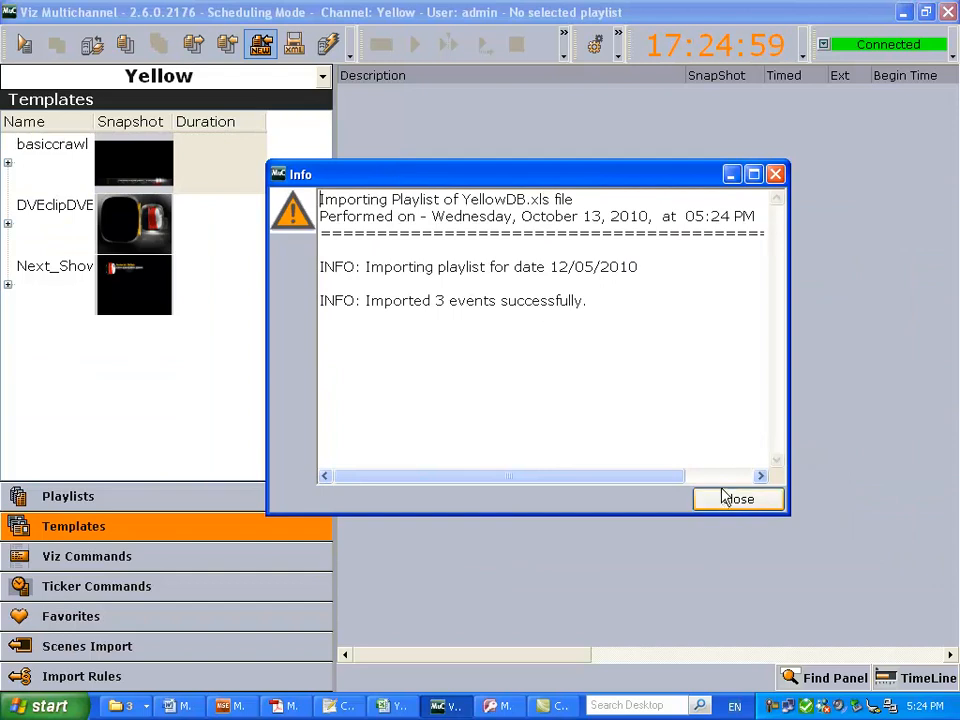
pyautogui.click(738, 498)
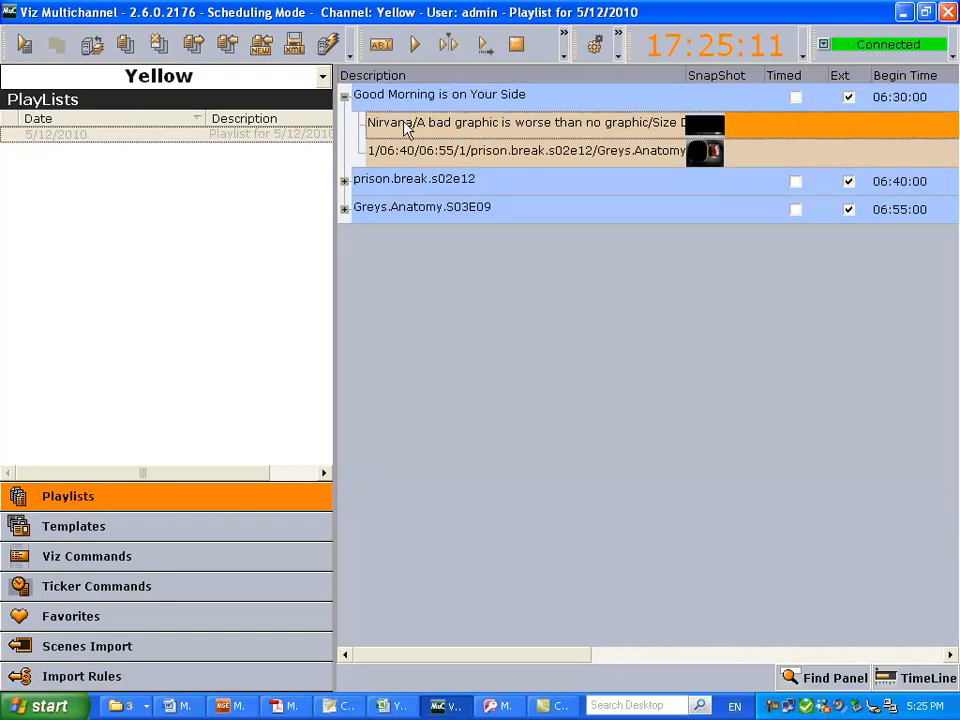
pyautogui.doubleClick(520, 122)
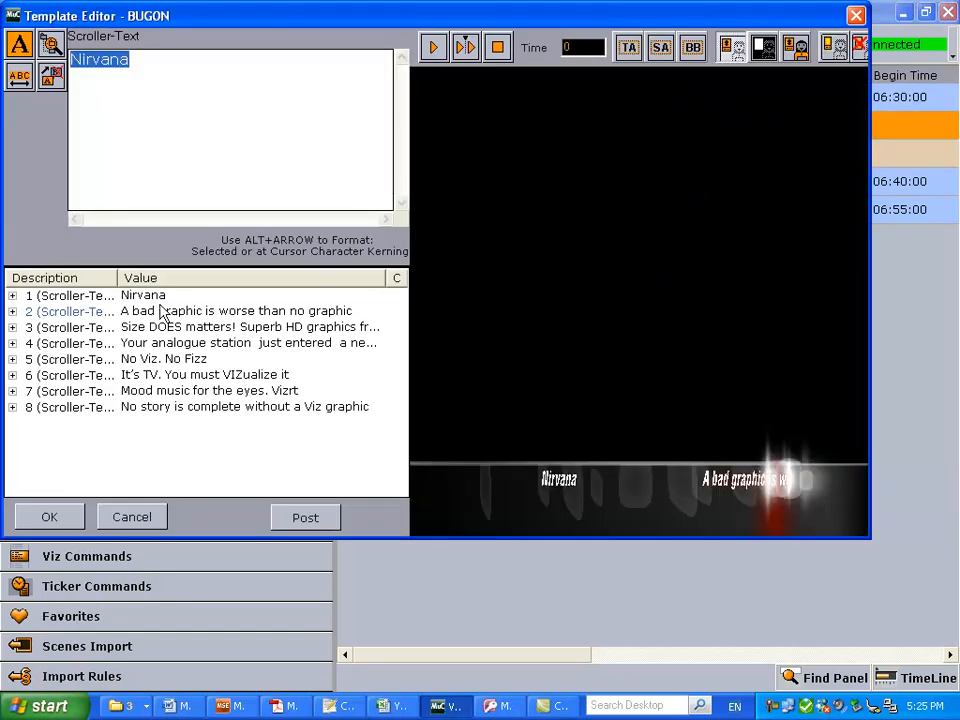
pyautogui.click(500, 706)
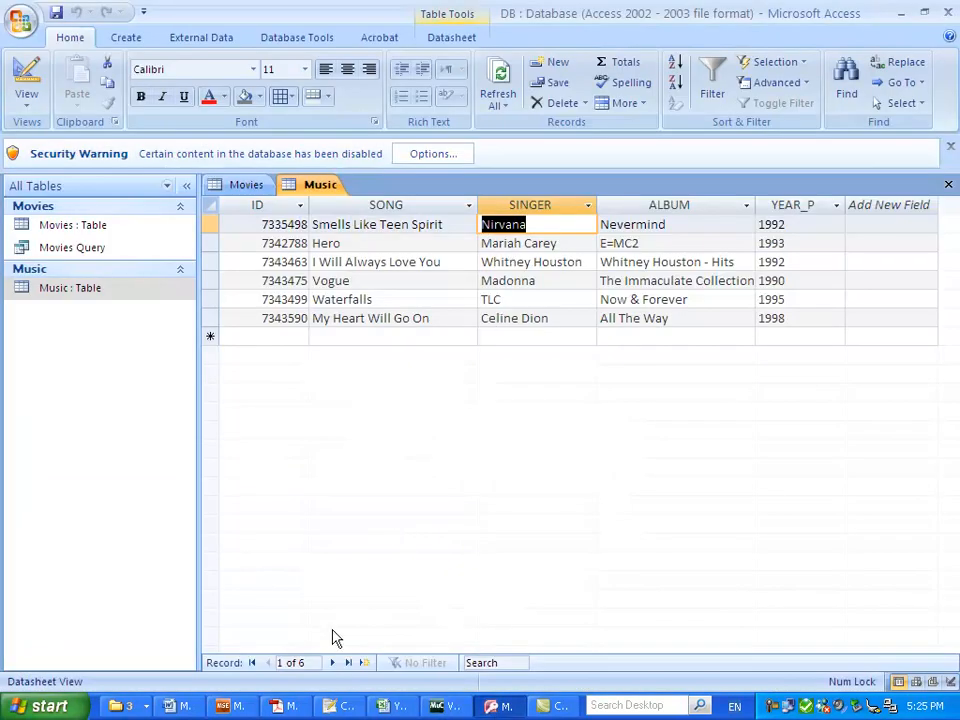
pyautogui.click(436, 706)
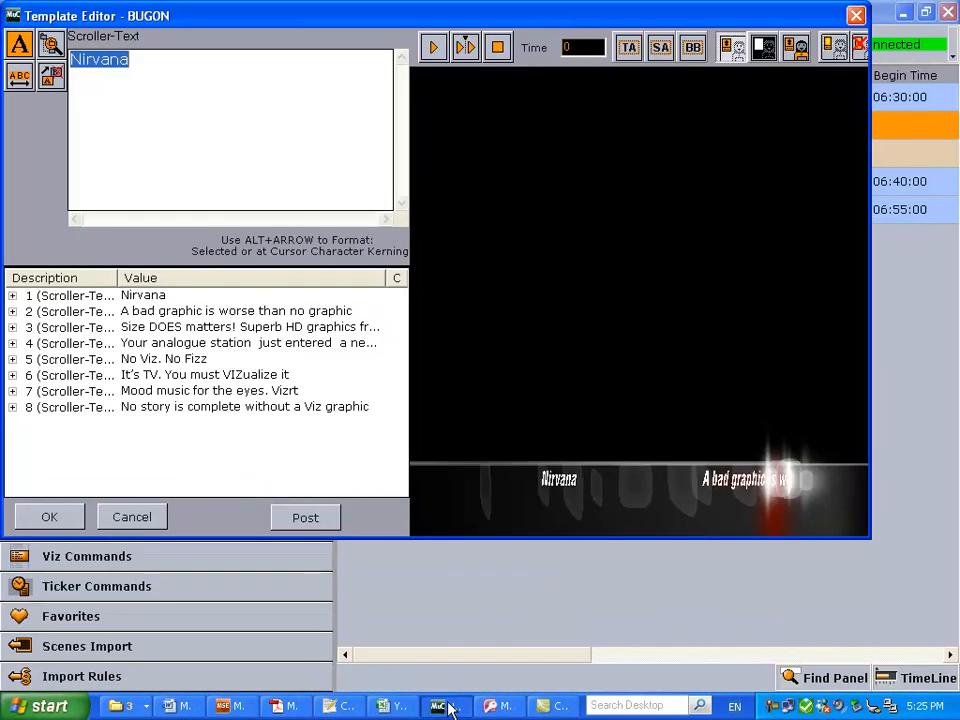
pyautogui.click(48, 516)
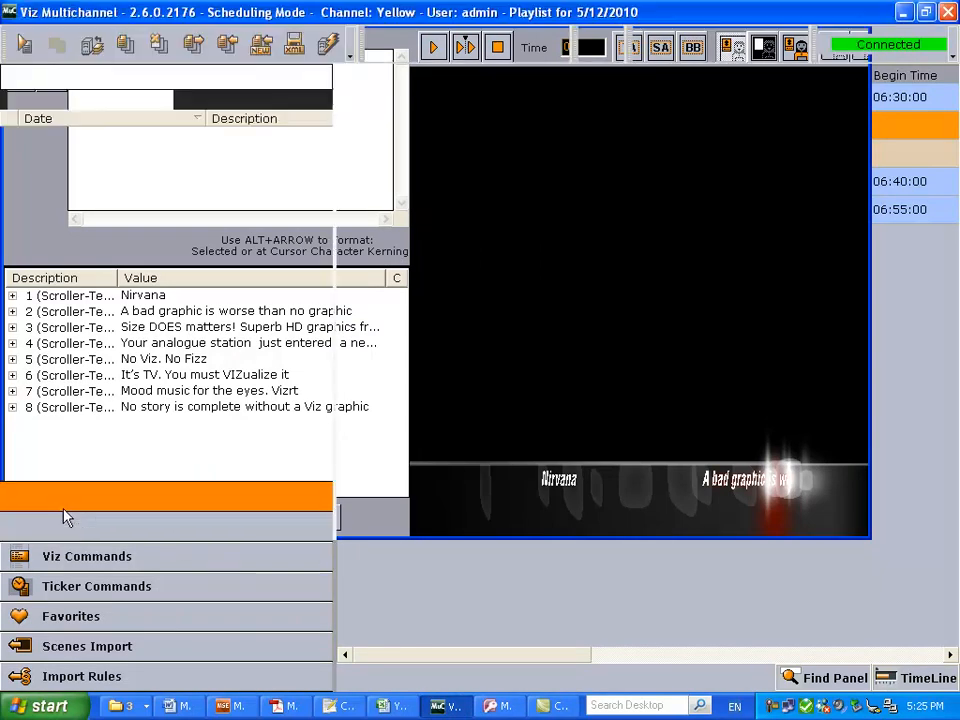